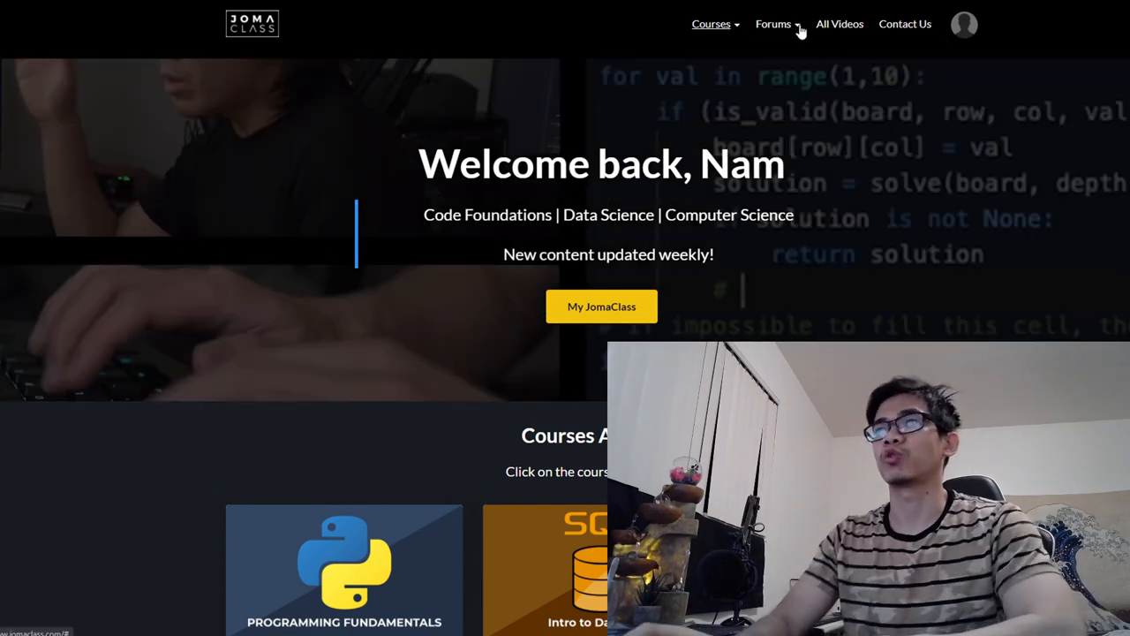
- Open the latest videos listing from the top navigation
click(711, 24)
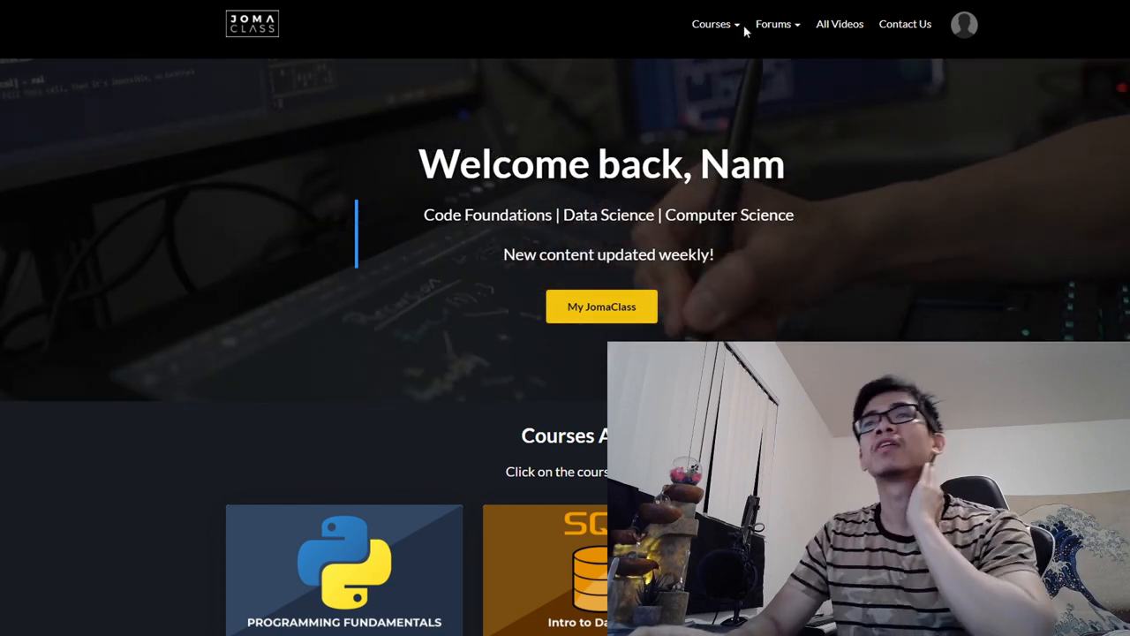
click(711, 24)
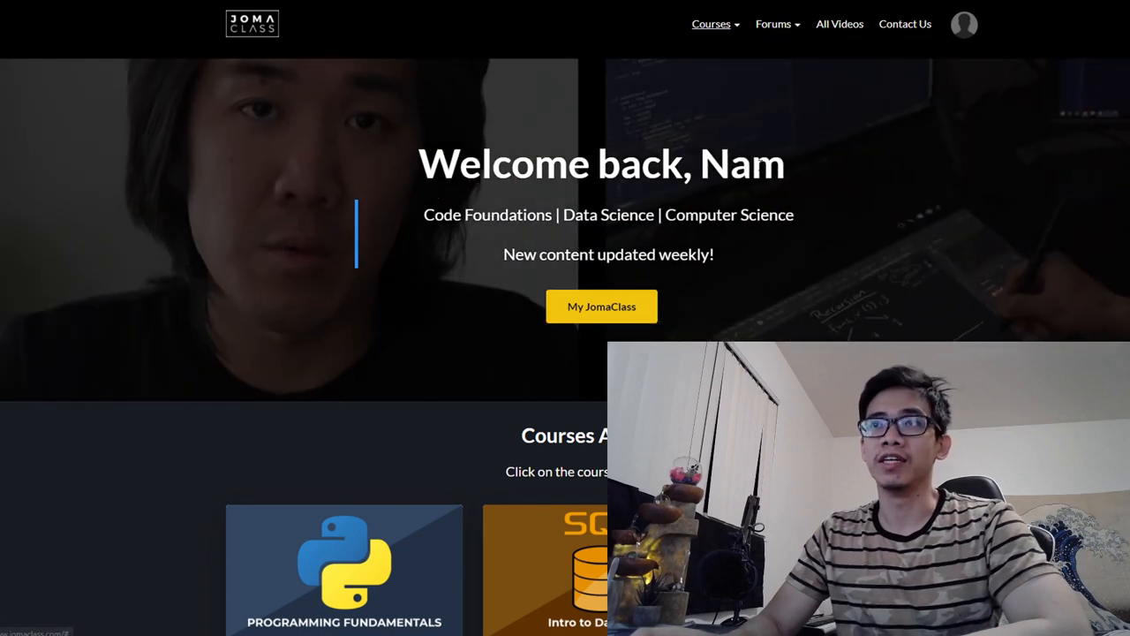
scroll(down, 3)
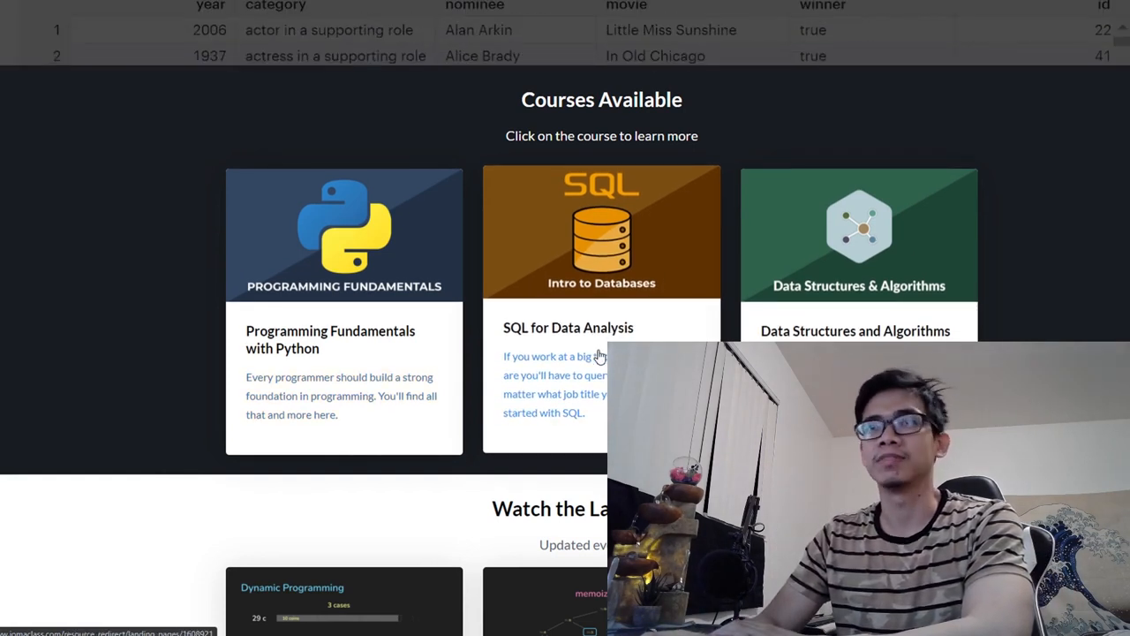
scroll(up, 3)
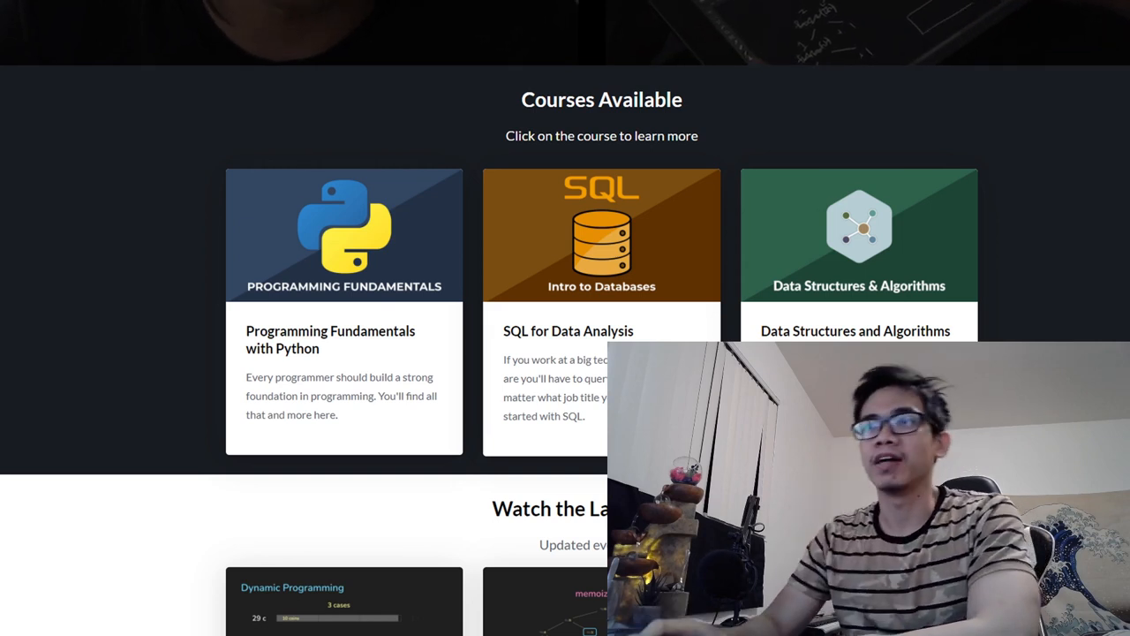
scroll(up, 3)
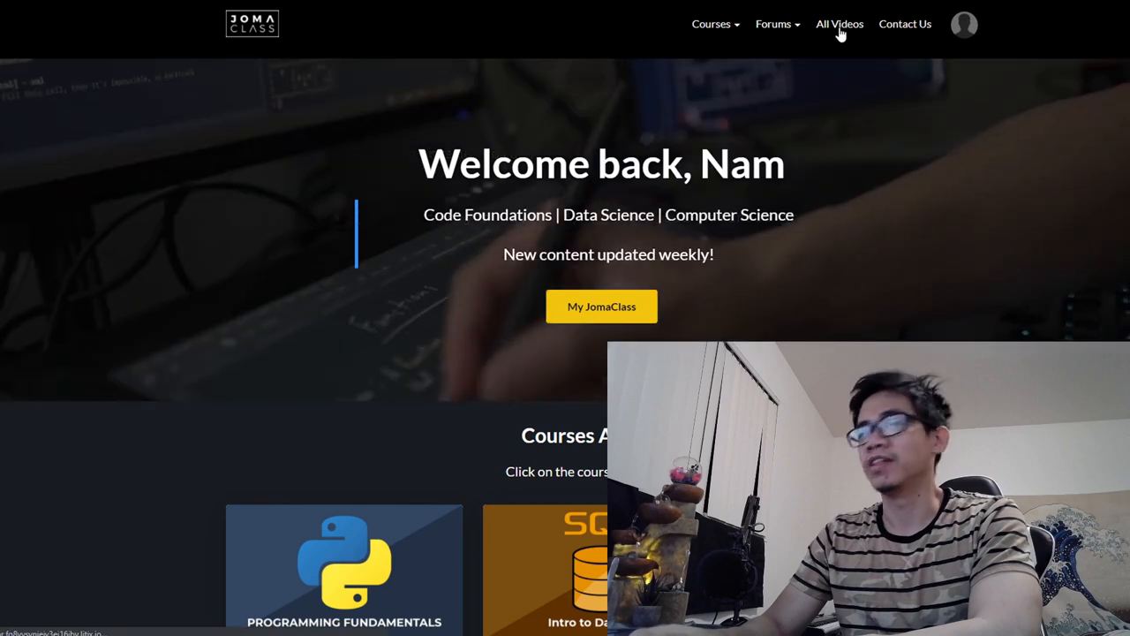
click(840, 23)
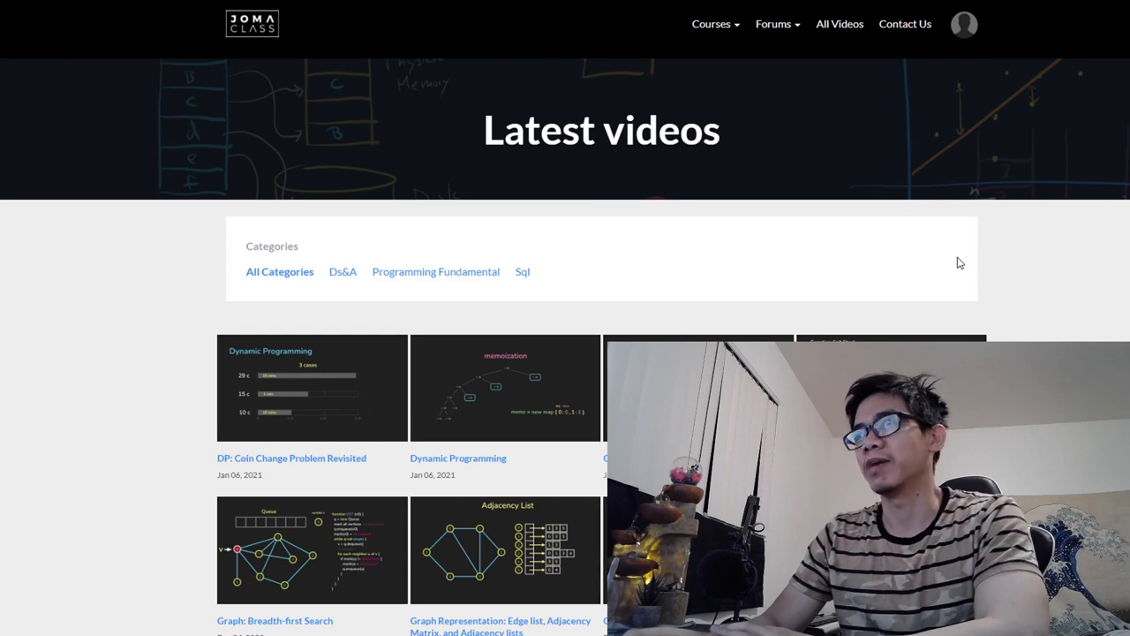
- Scroll the listing and open the 'DP: Coin Change Problem Revisited' post
scroll(down, 3)
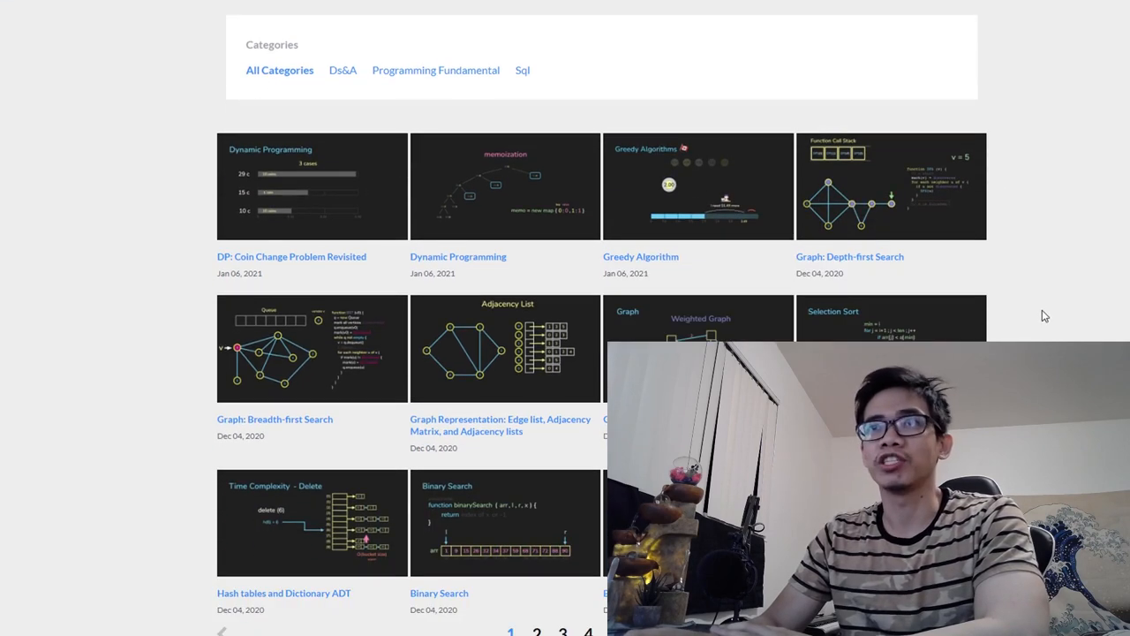
scroll(down, 3)
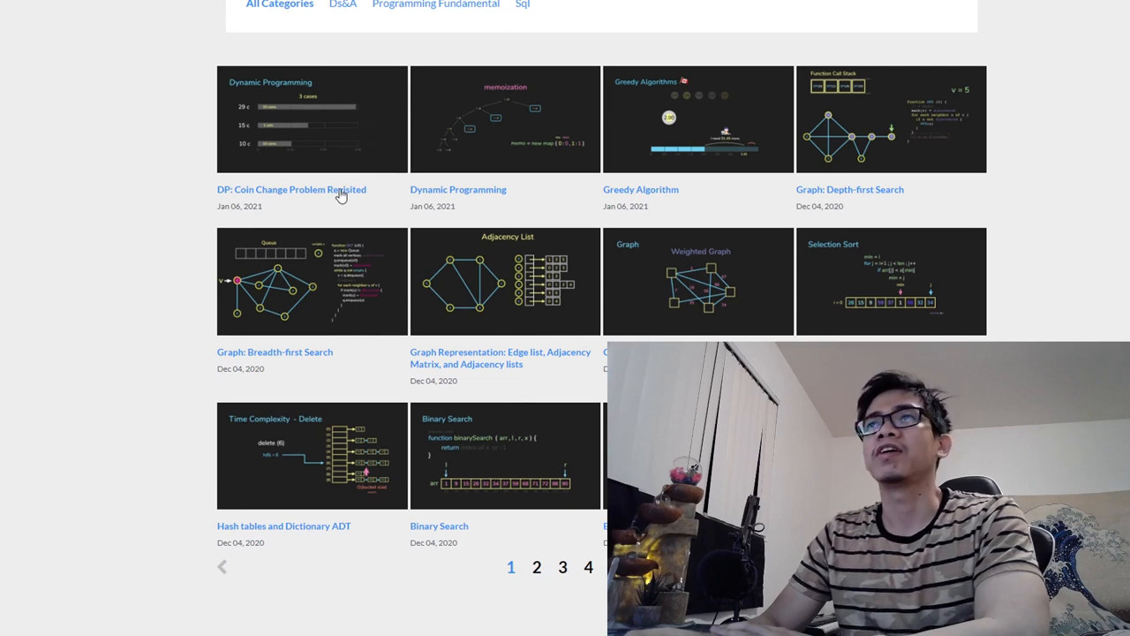
click(291, 189)
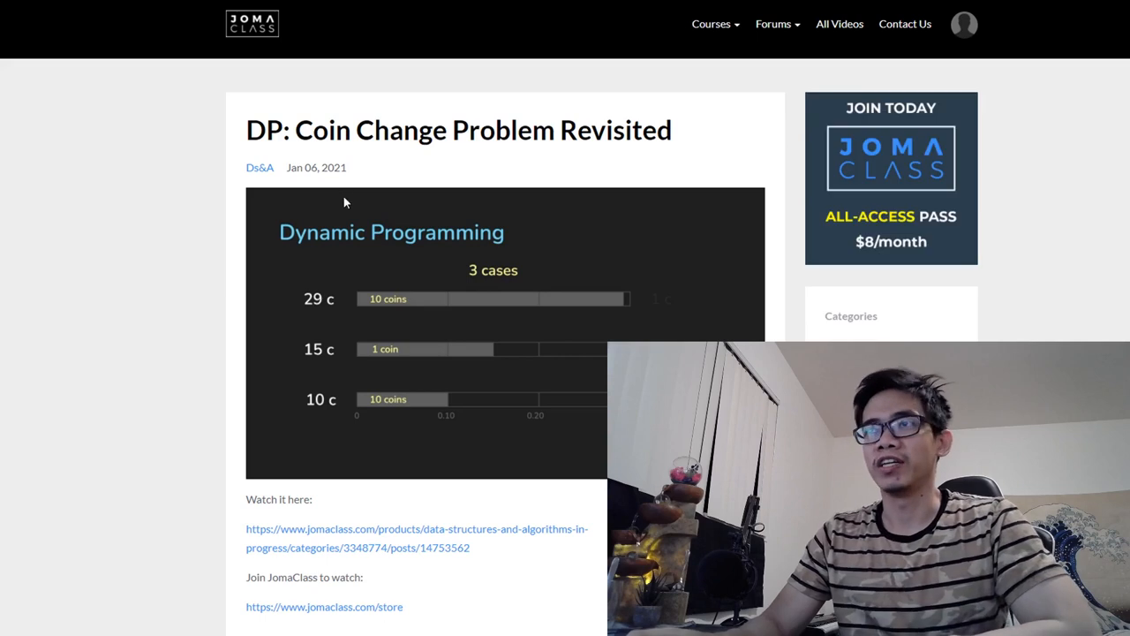
mouse_move(454, 535)
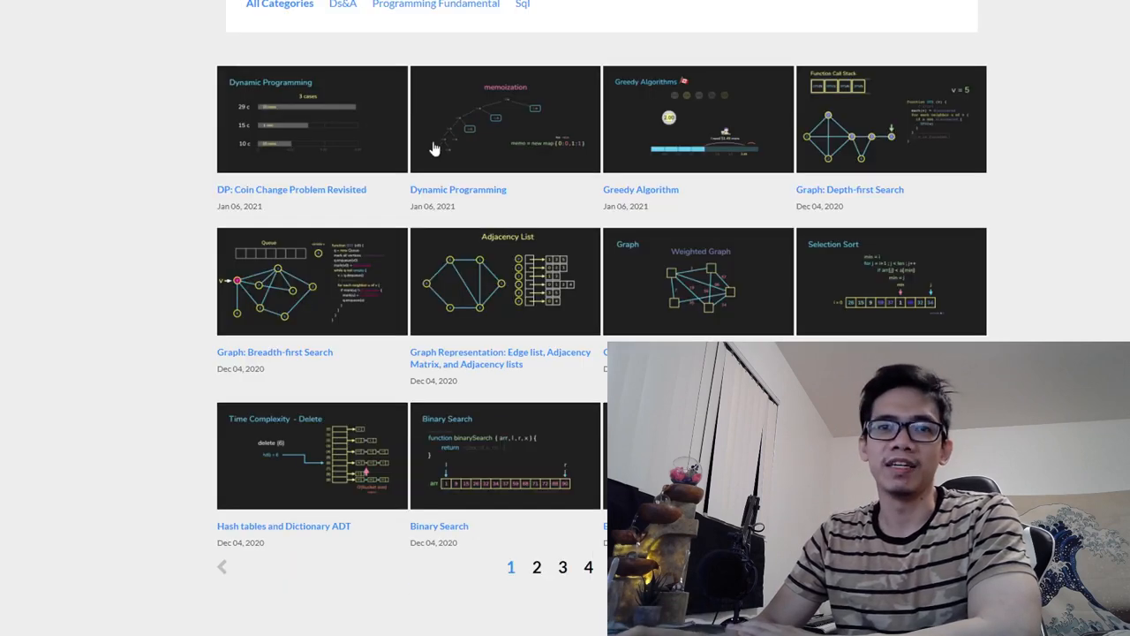
mouse_move(770, 295)
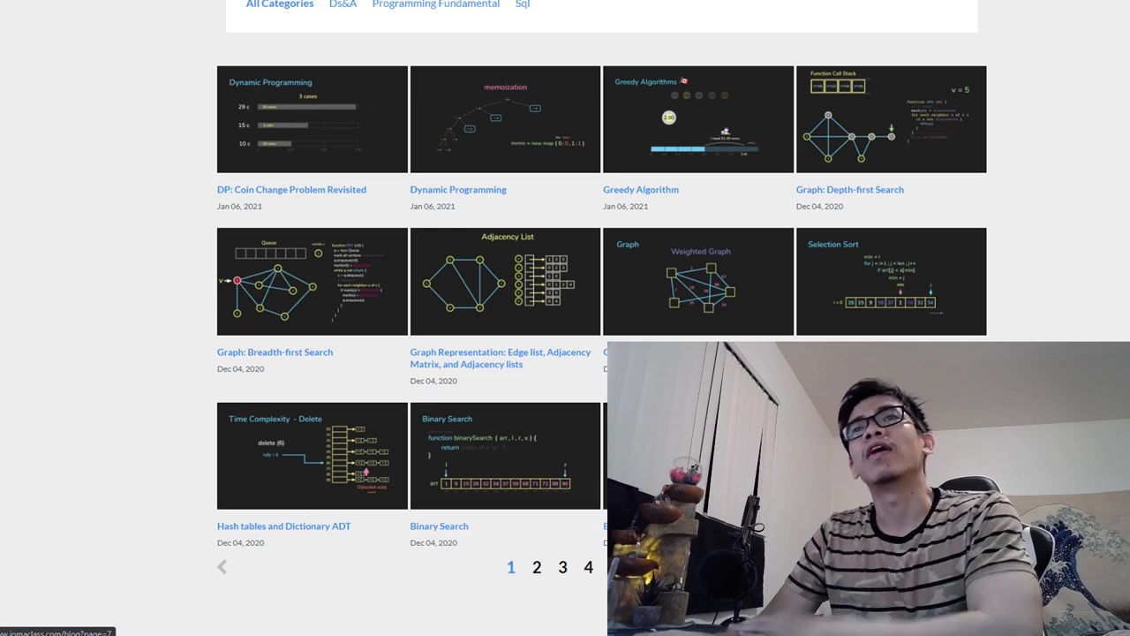
- Scroll through older video pages toward early Python lessons like Variables and Data Types
scroll(up, 3)
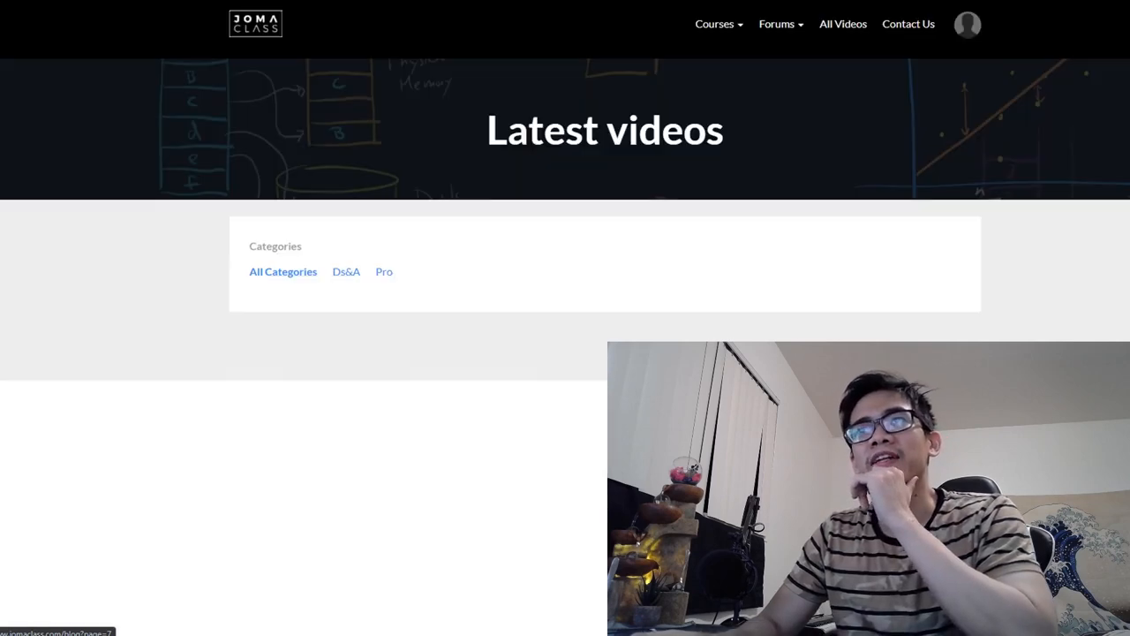
scroll(down, 3)
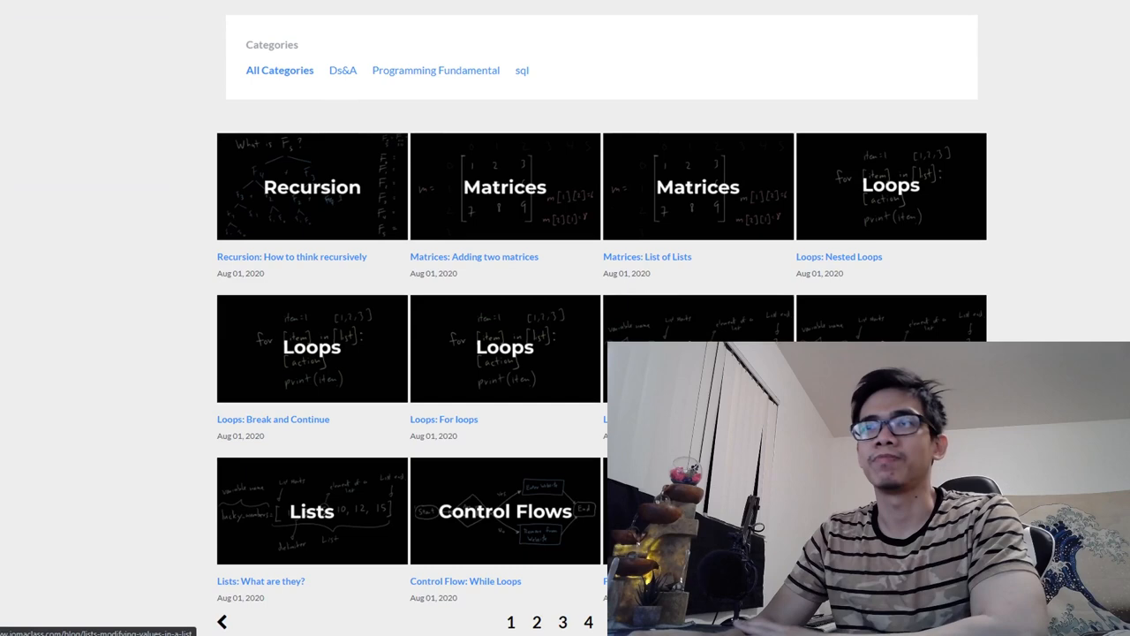
scroll(down, 3)
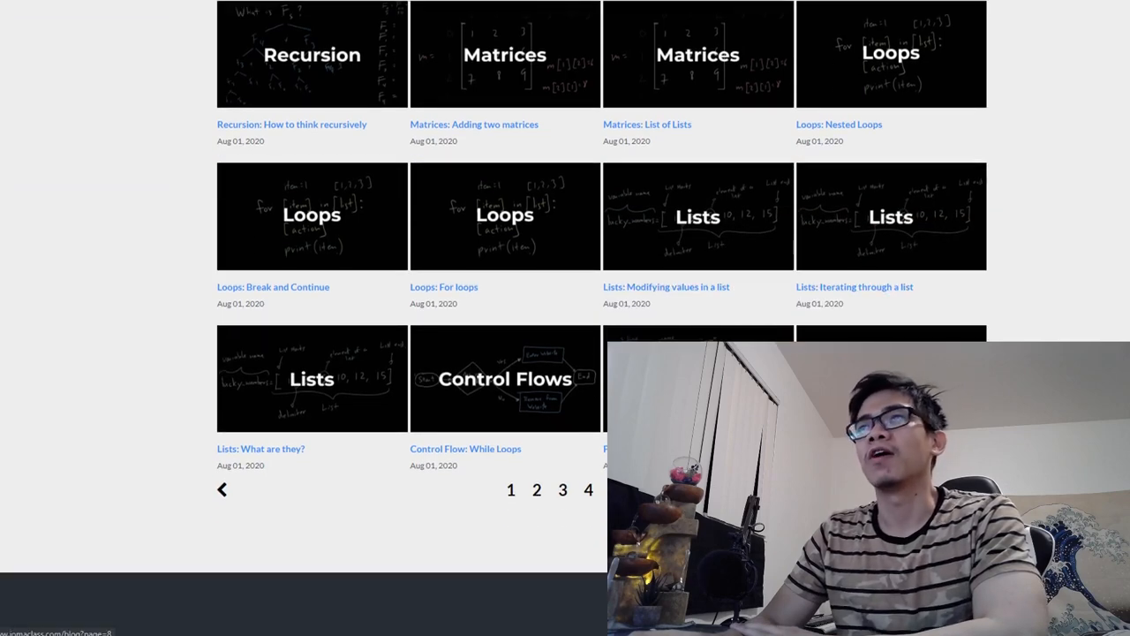
scroll(up, 3)
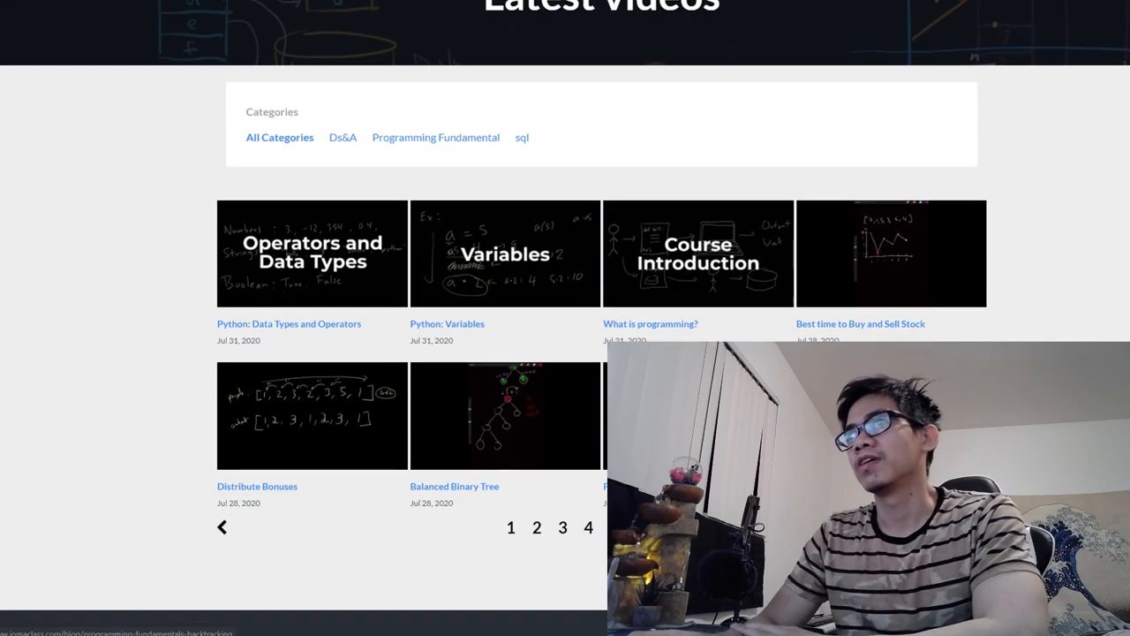
scroll(up, 3)
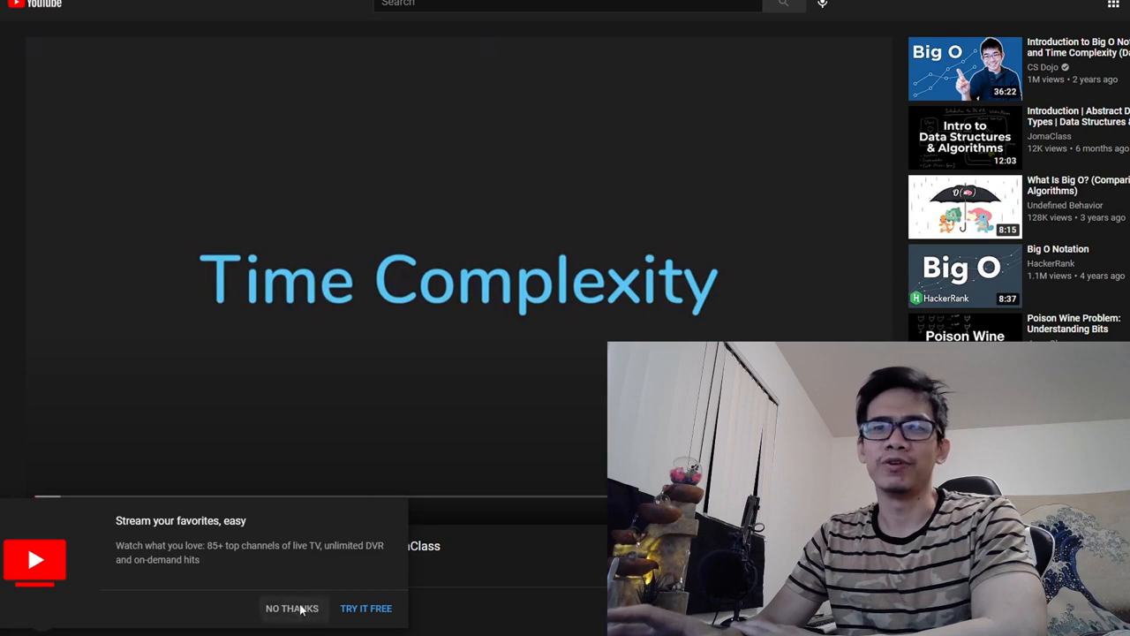
- Decline the YouTube TV offer and jump ahead in the Time Complexity video
click(293, 608)
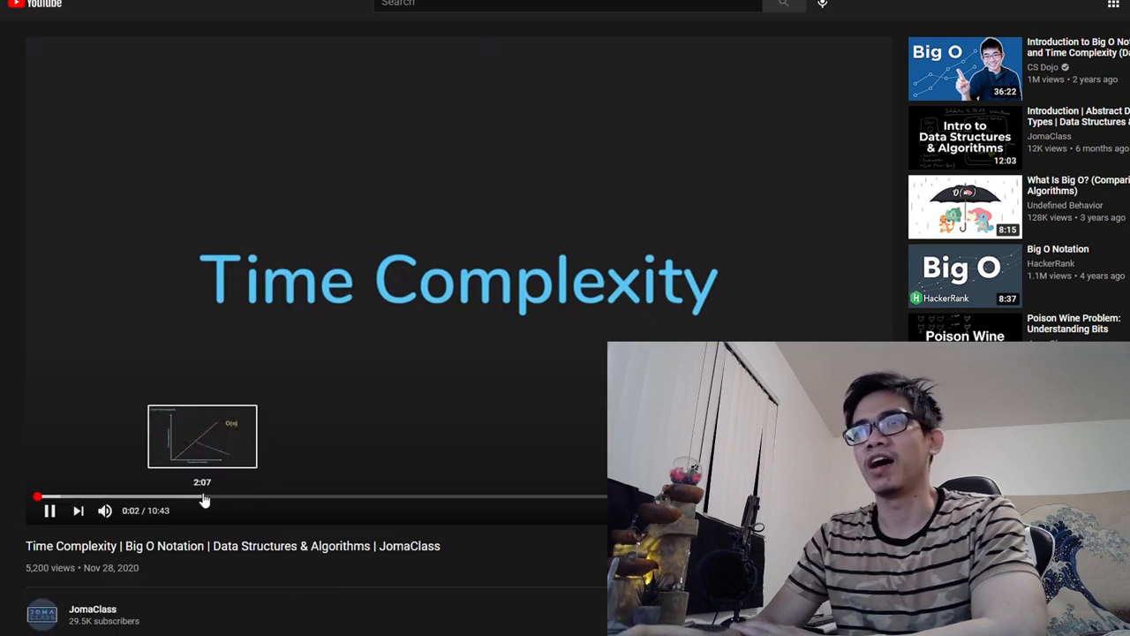
click(203, 497)
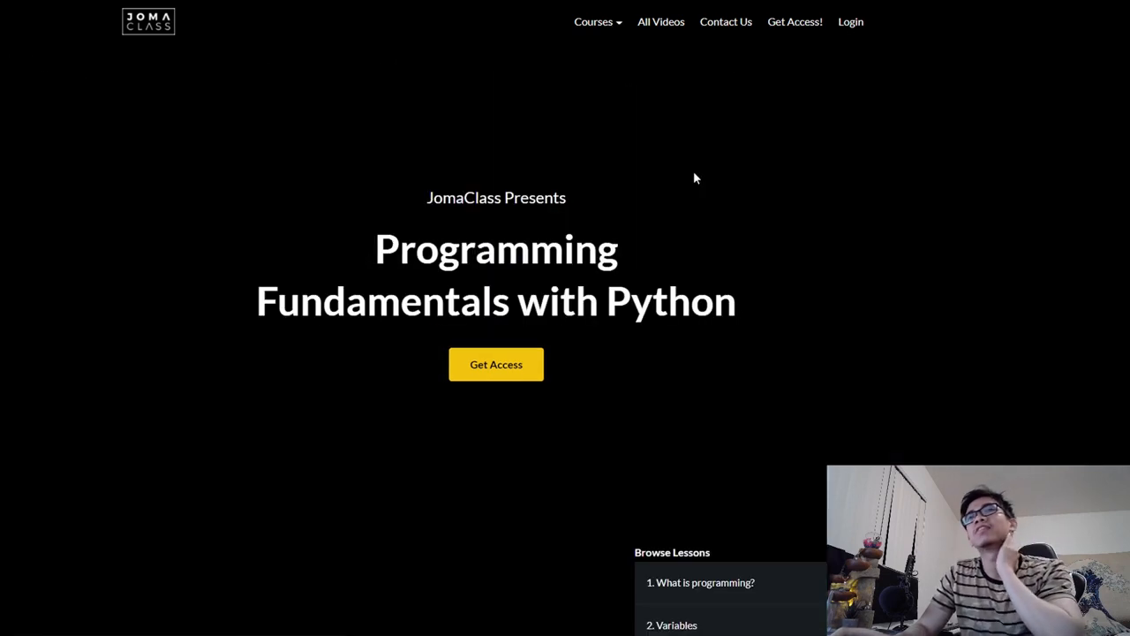
scroll(down, 3)
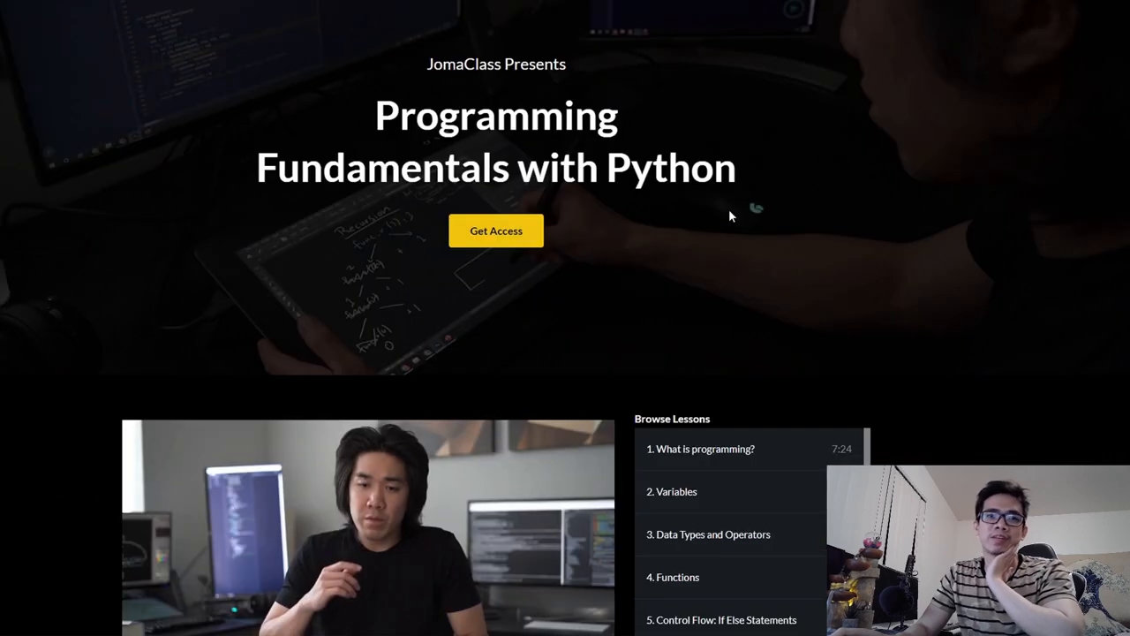
scroll(down, 3)
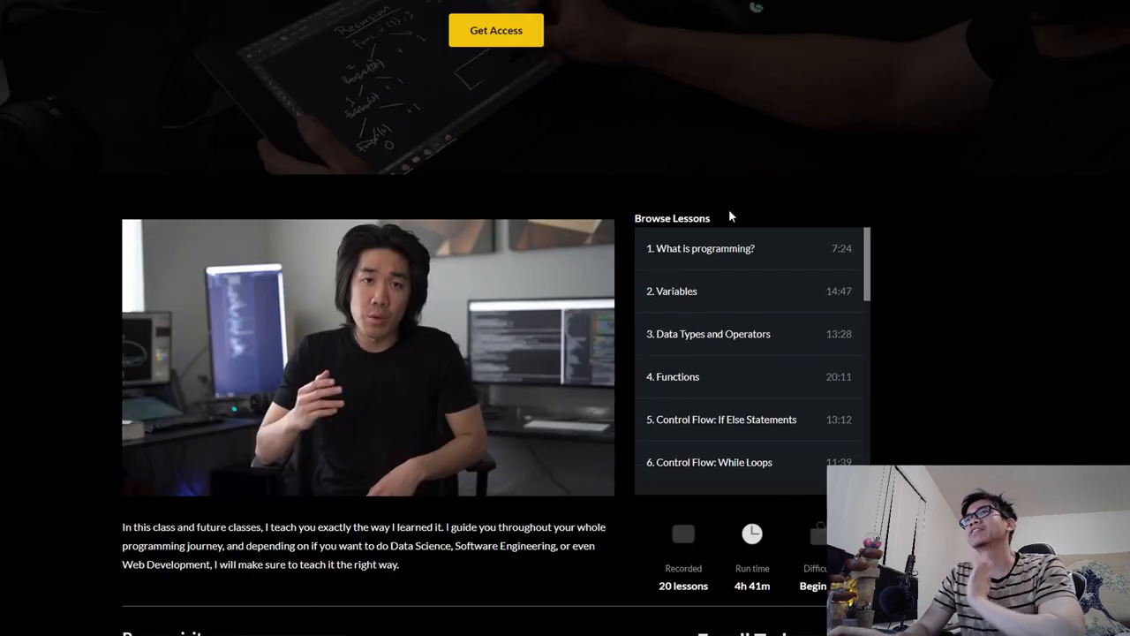
scroll(down, 3)
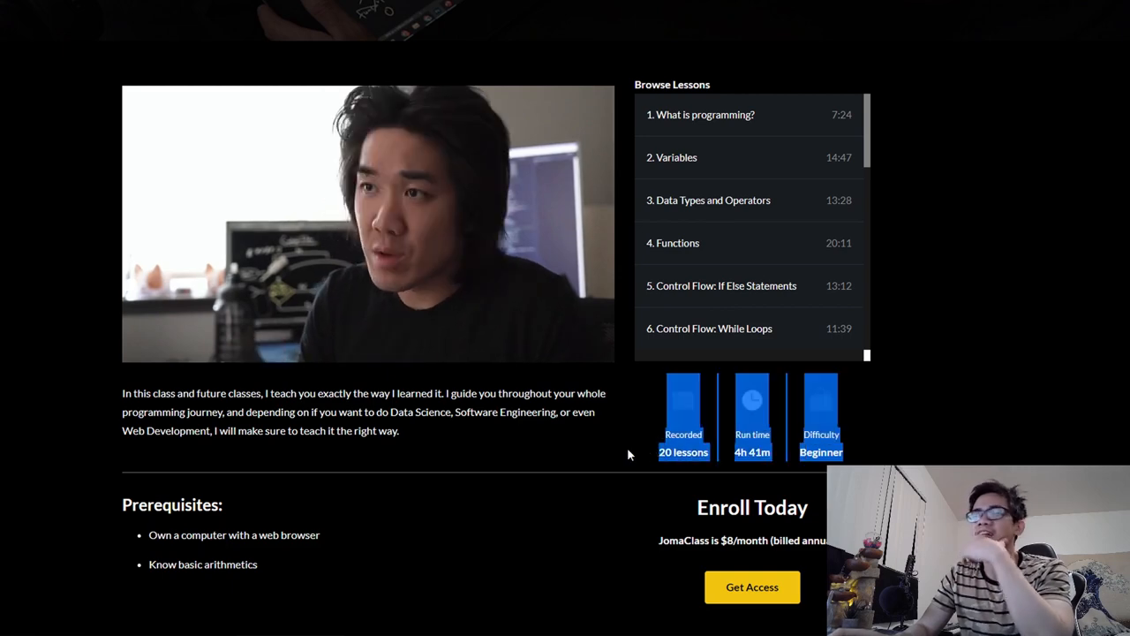
scroll(down, 3)
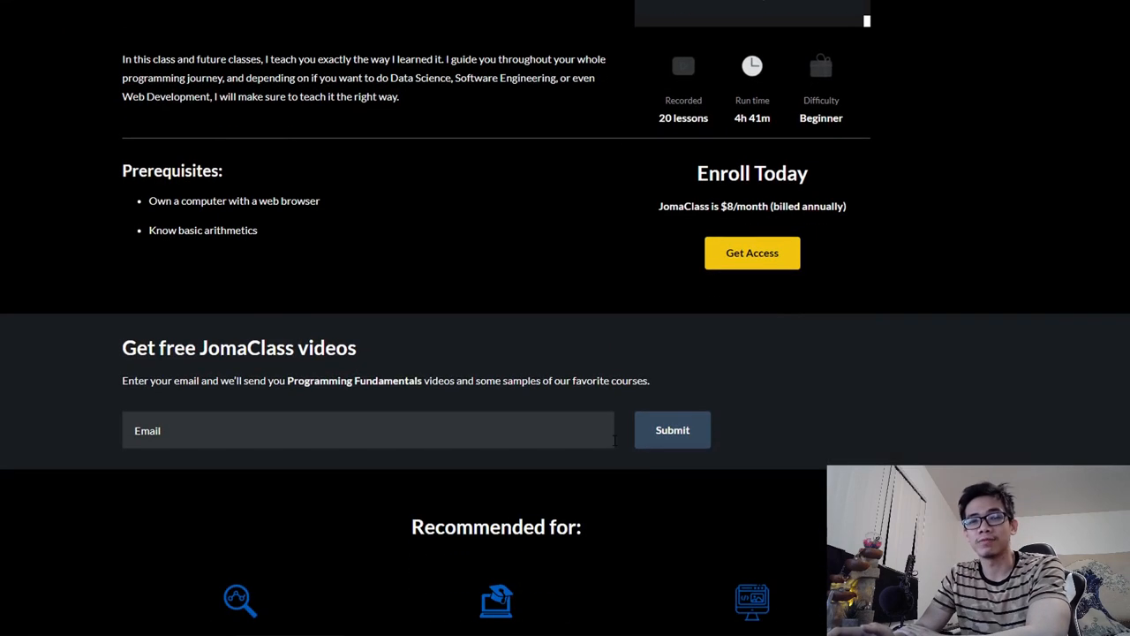
scroll(up, 3)
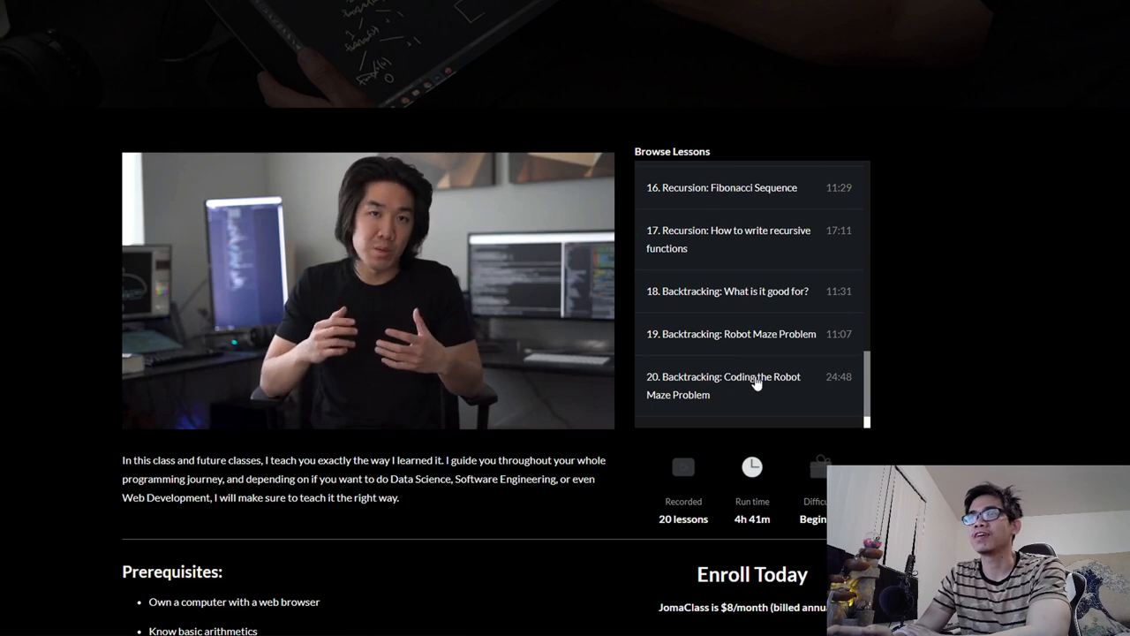
scroll(up, 3)
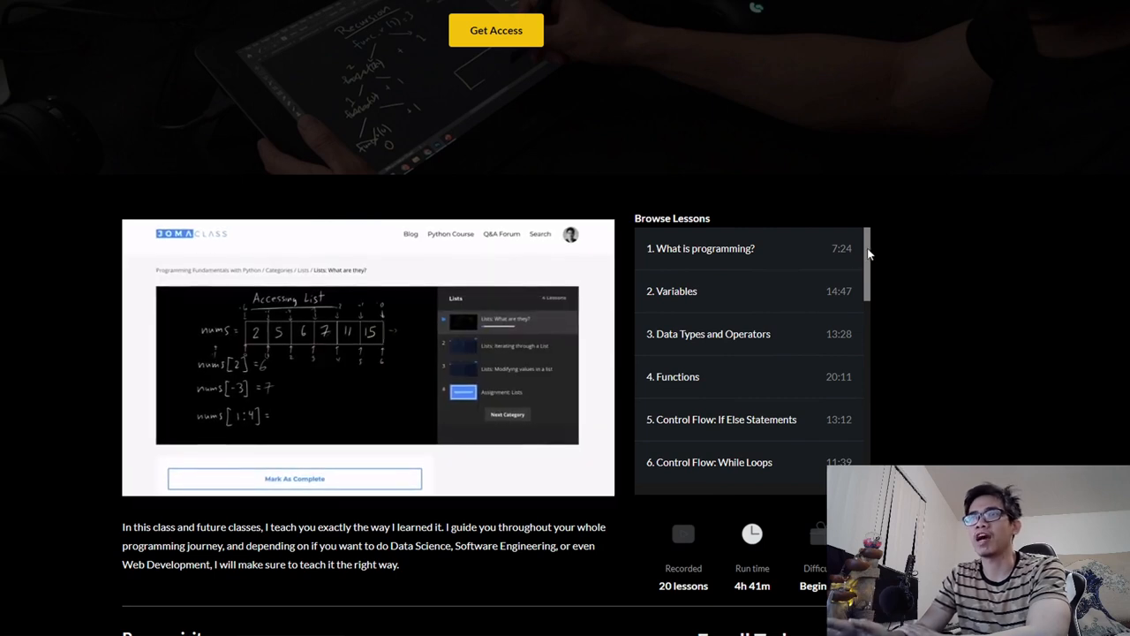
scroll(down, 3)
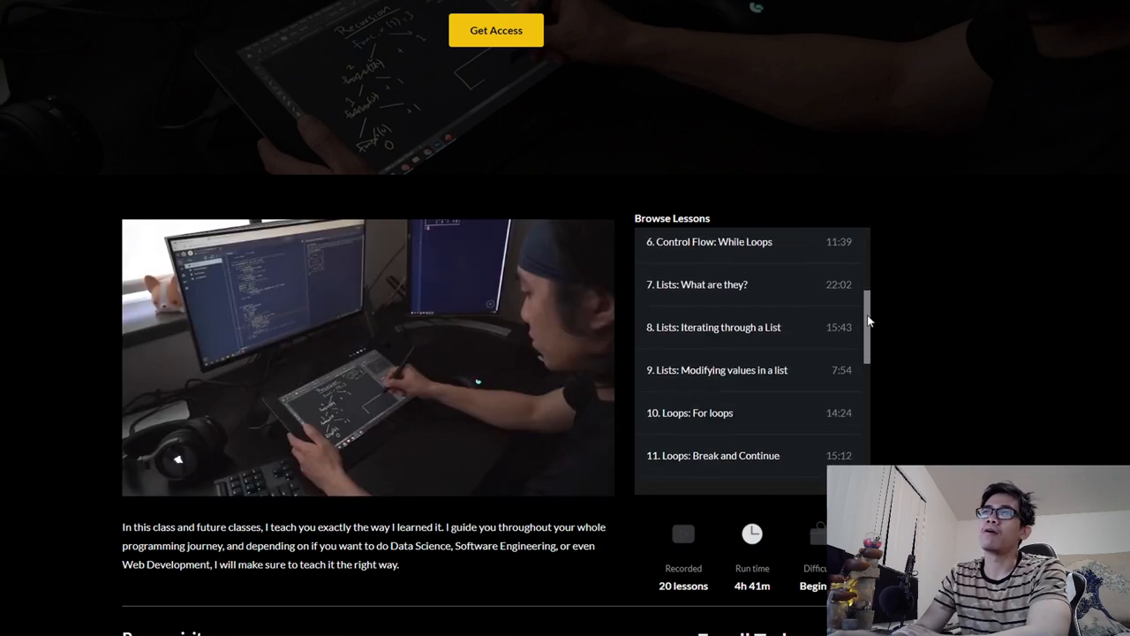
scroll(down, 3)
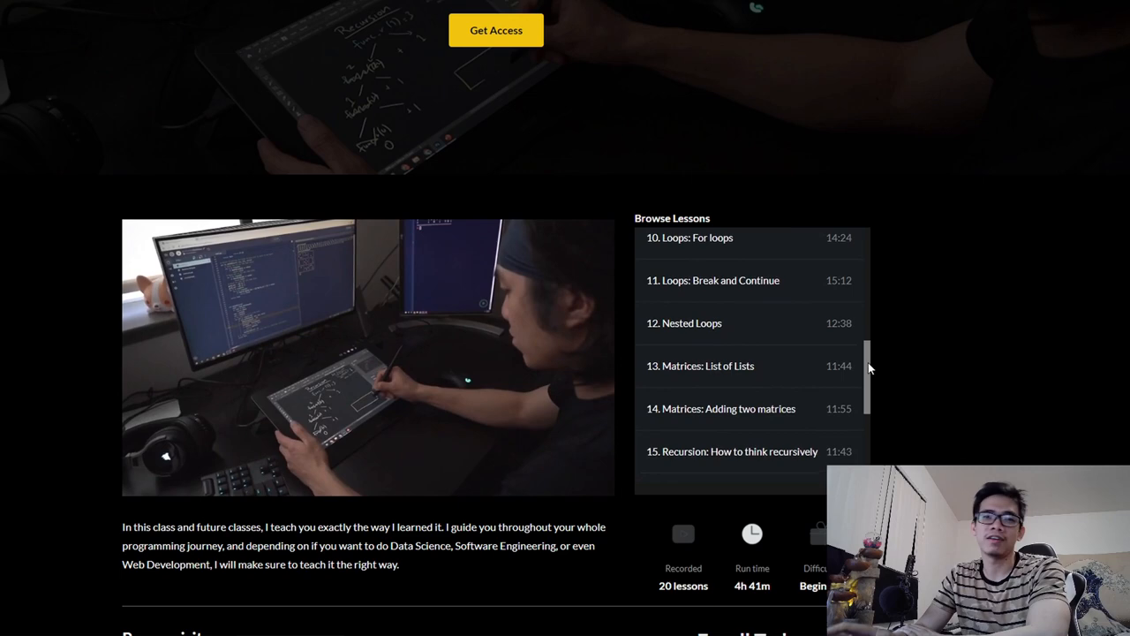
scroll(down, 3)
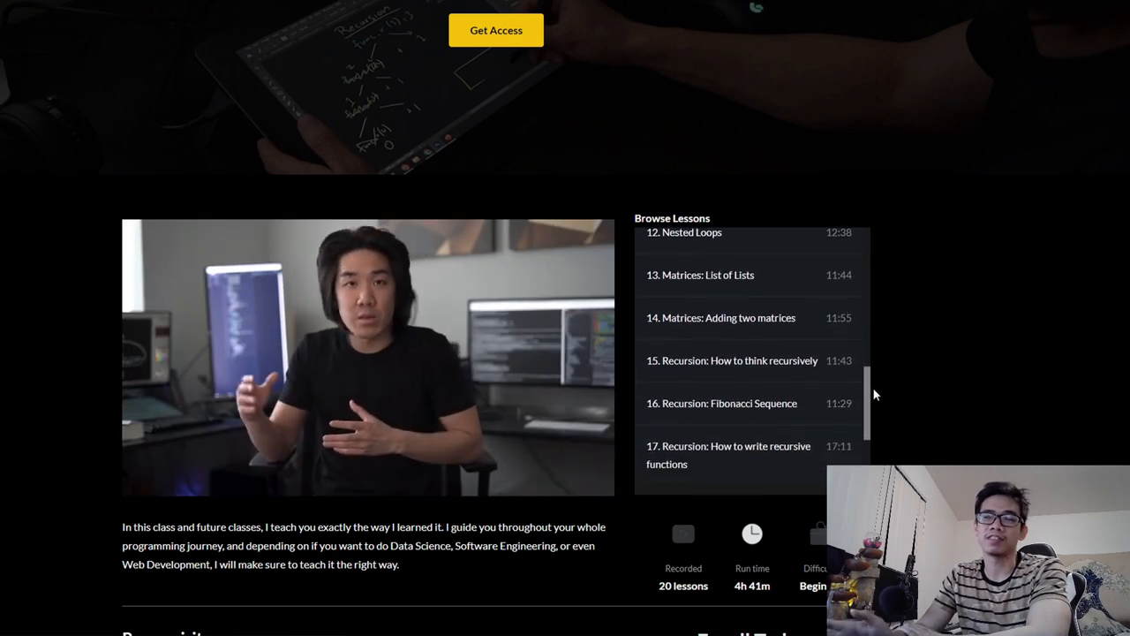
scroll(down, 3)
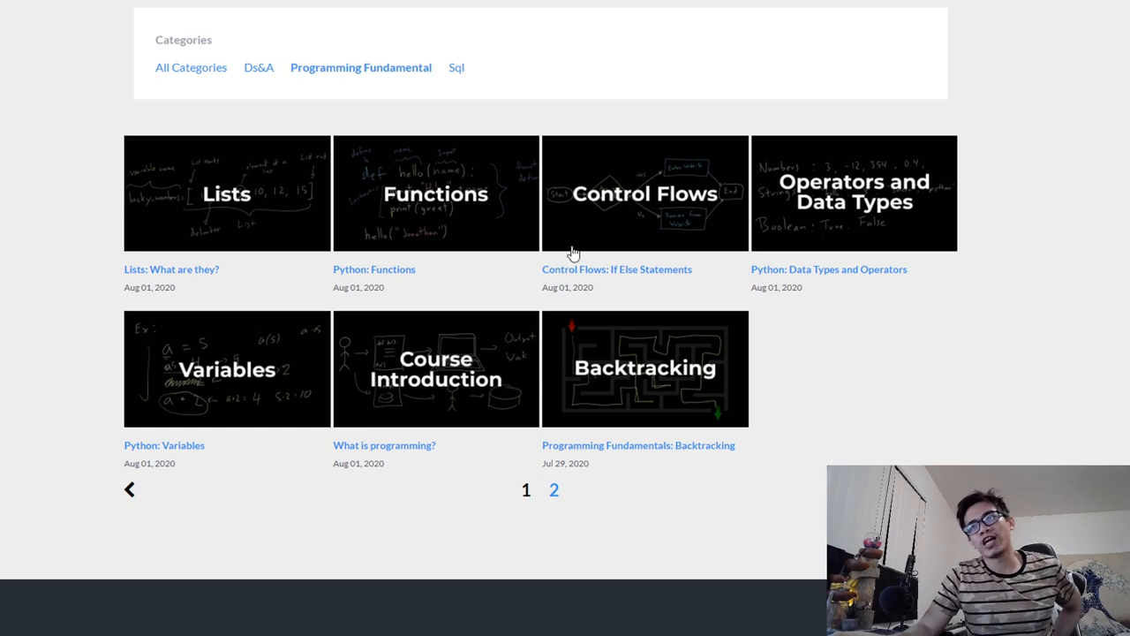
- Open the 'Control Flows: If Else Statements' post and scroll down it
click(644, 193)
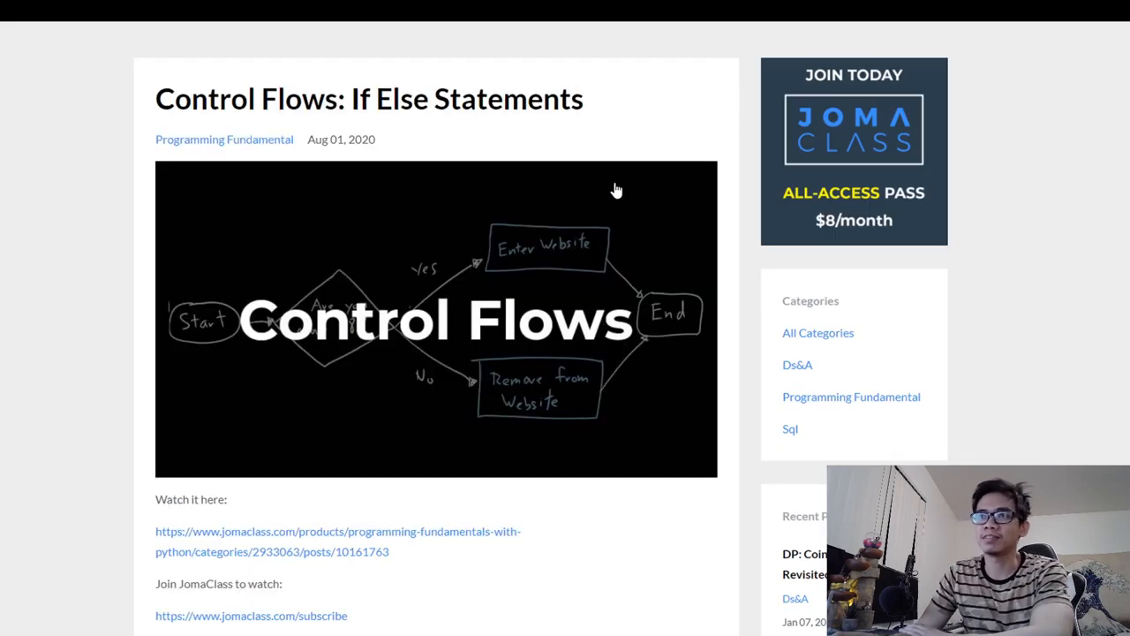
scroll(down, 3)
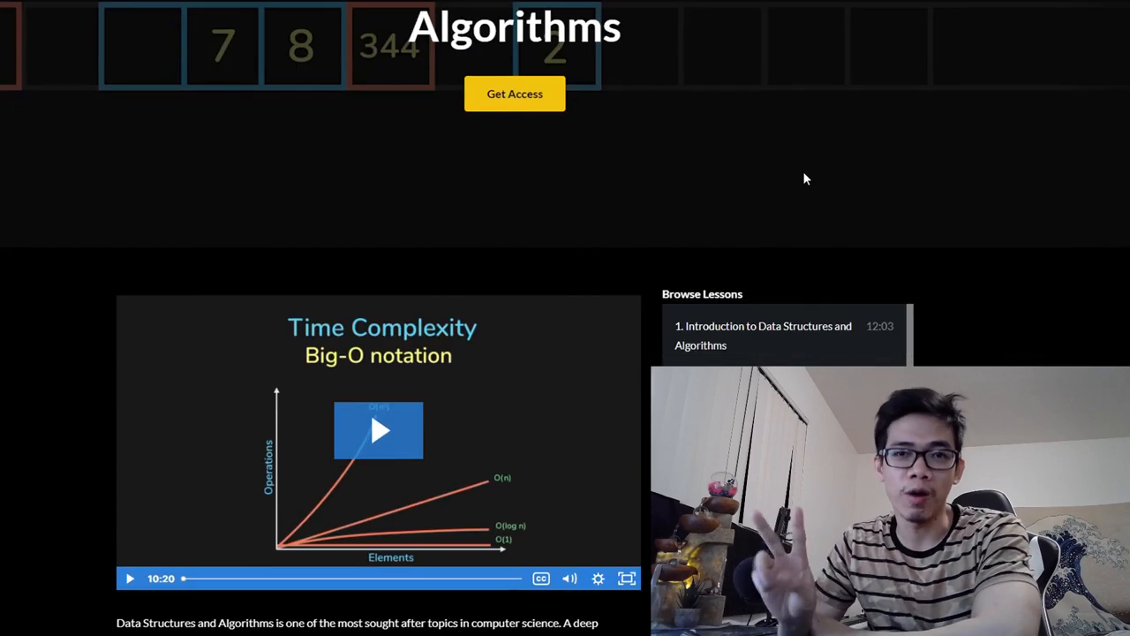
- Scroll the Data Structures & Algorithms lesson list down to the graph lessons
scroll(down, 3)
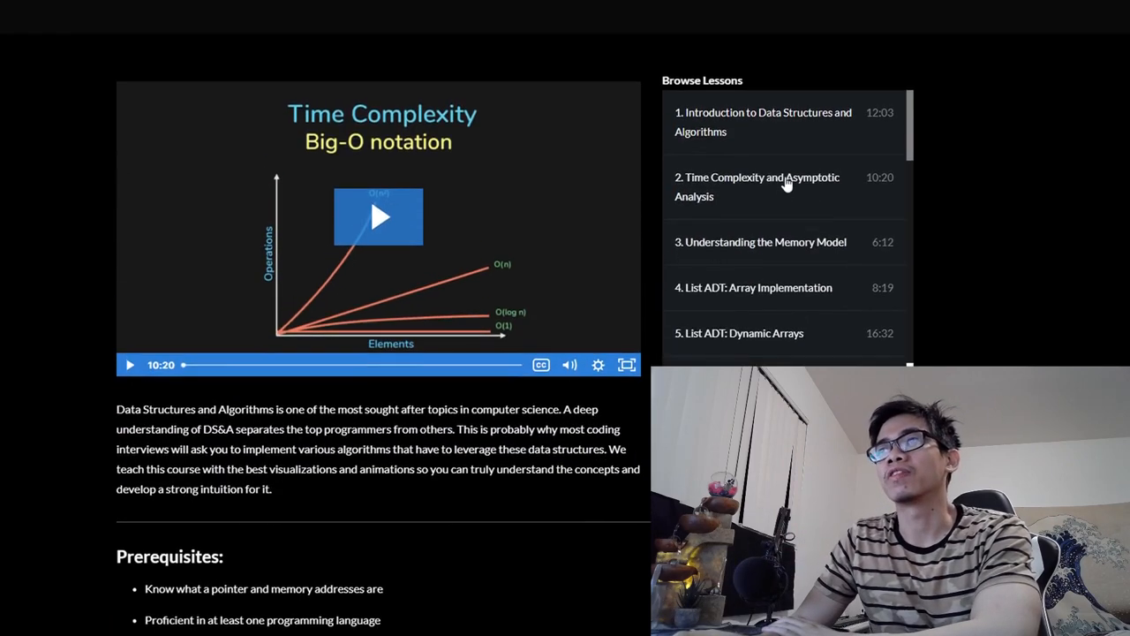
scroll(down, 3)
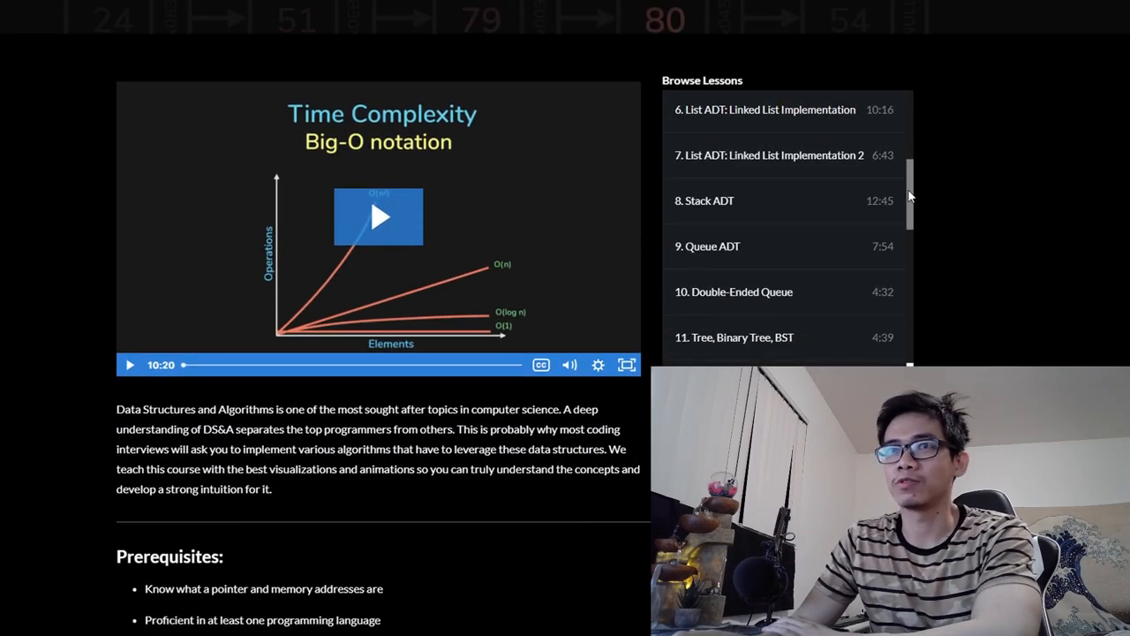
scroll(down, 3)
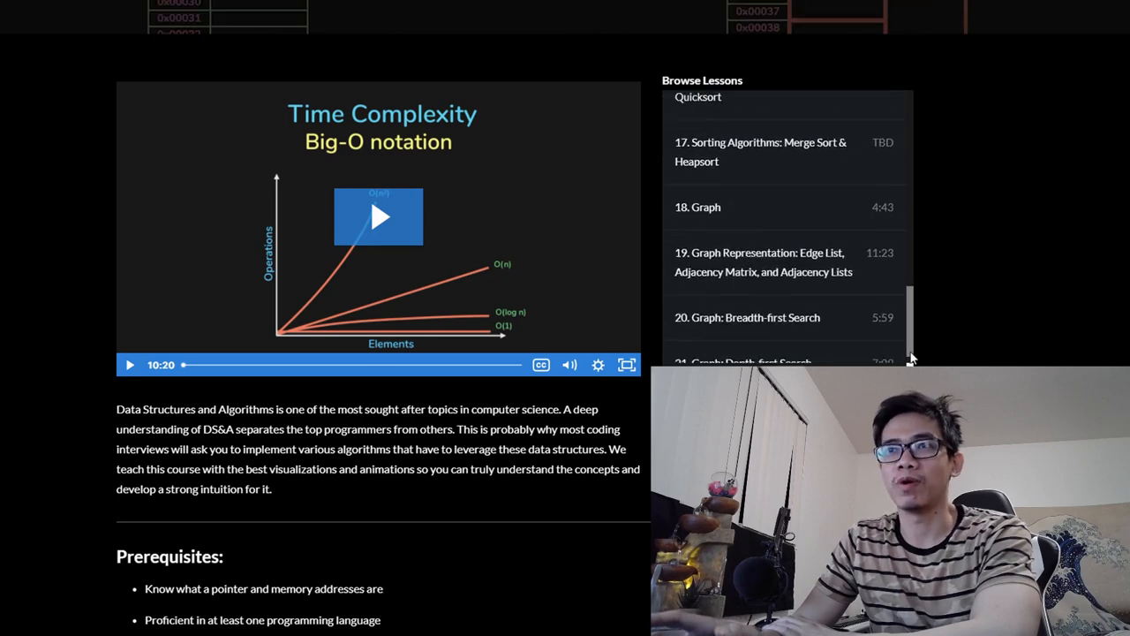
scroll(up, 3)
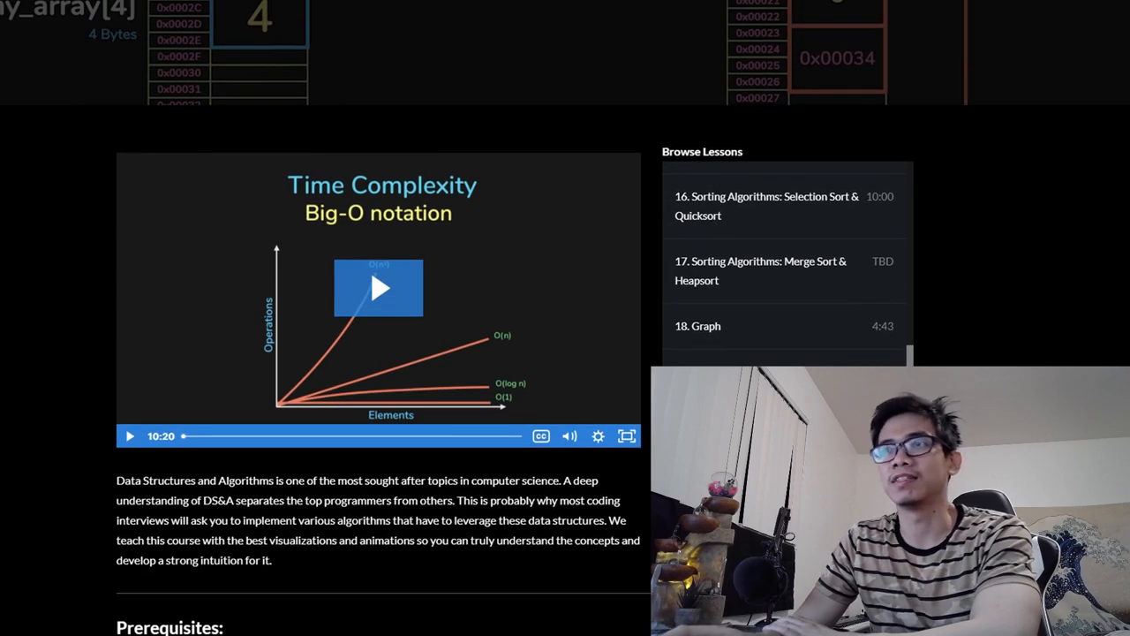
scroll(up, 3)
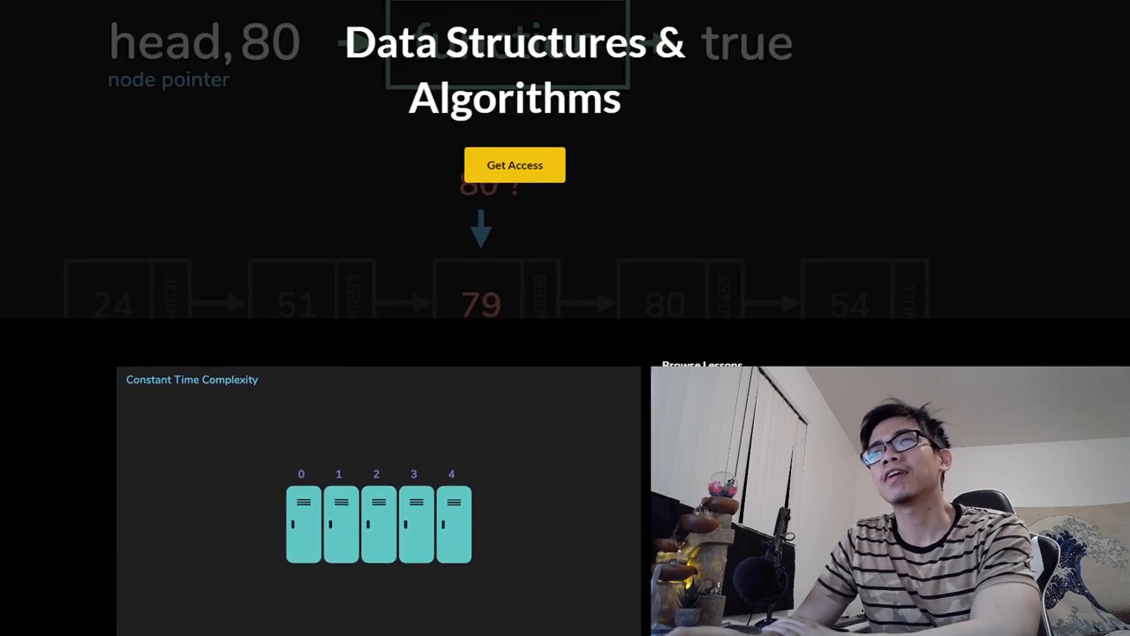
- Scroll the DS&A course page past Prerequisites and Enroll Today to the coding problems
scroll(down, 3)
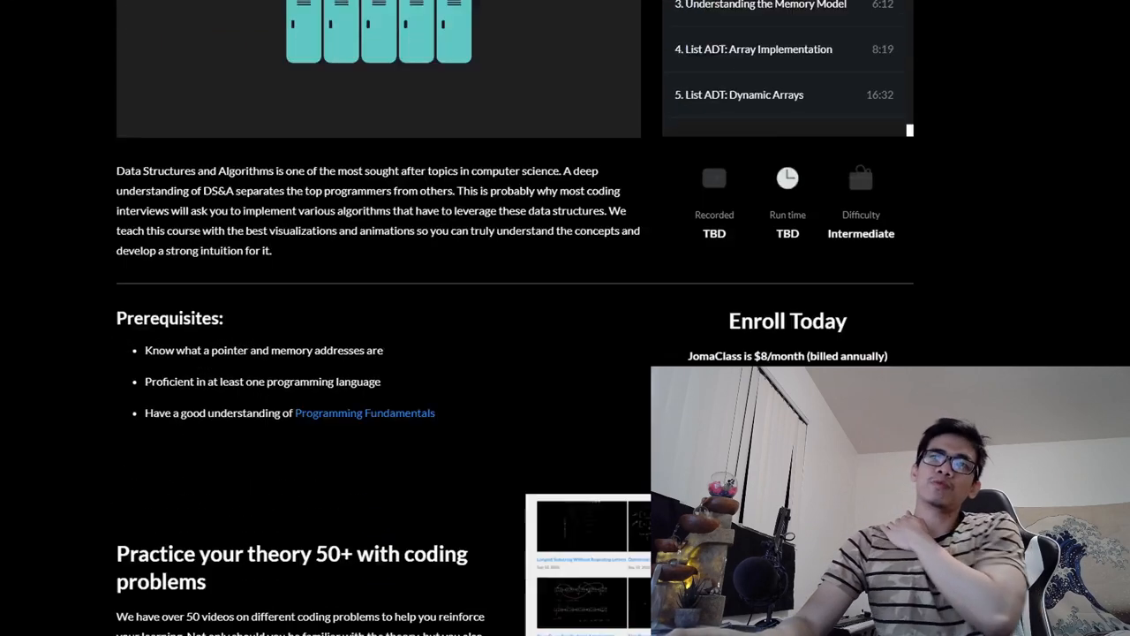
scroll(down, 3)
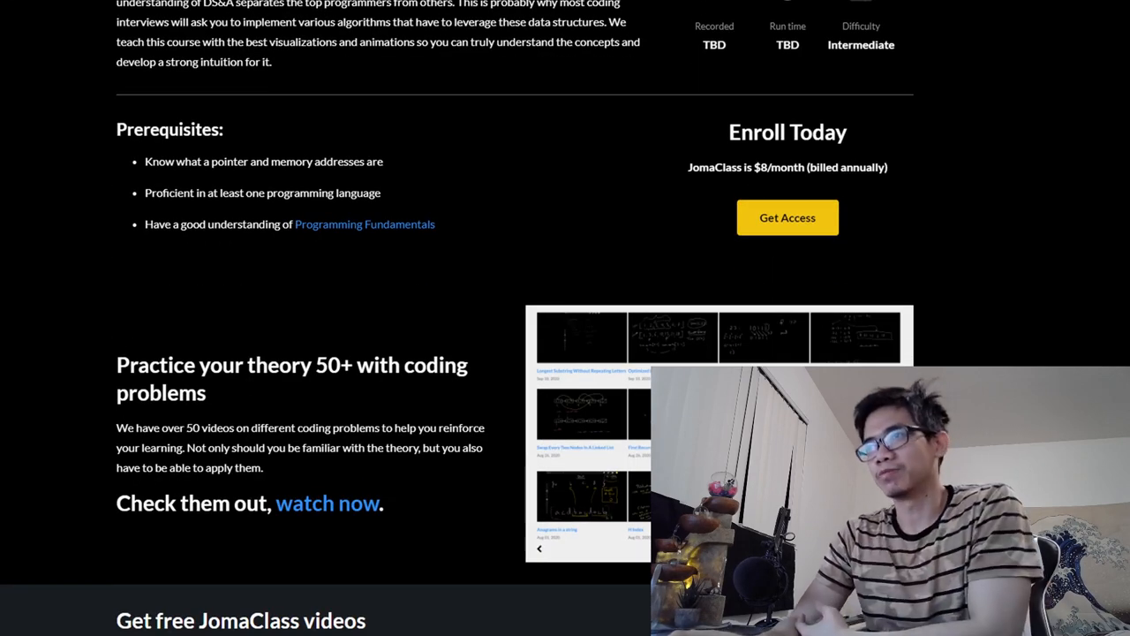
scroll(down, 3)
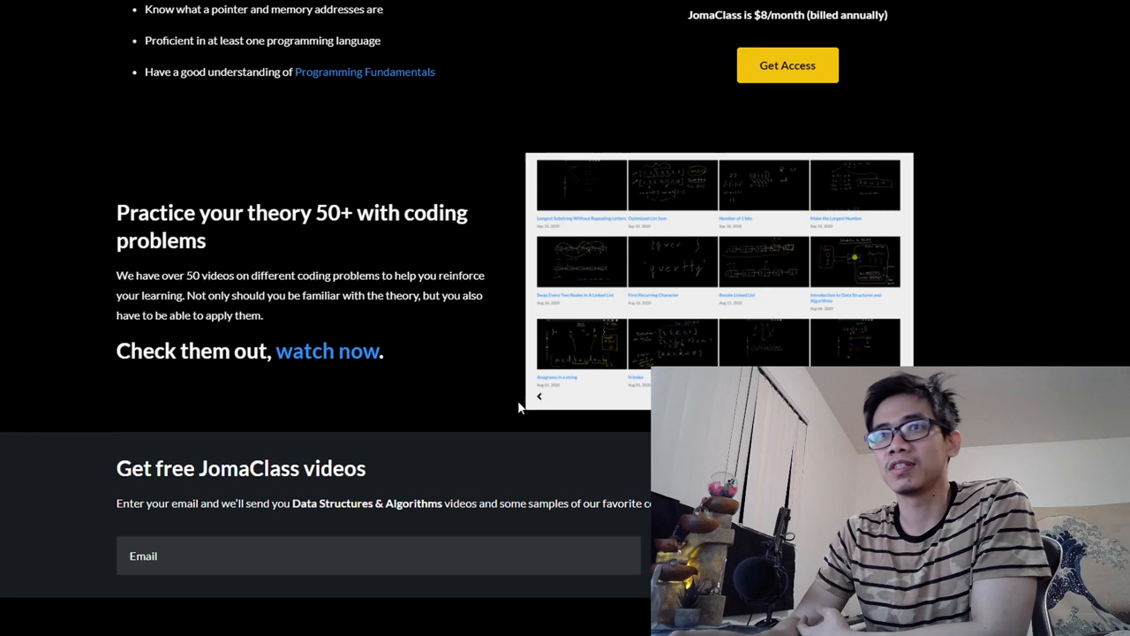
scroll(down, 3)
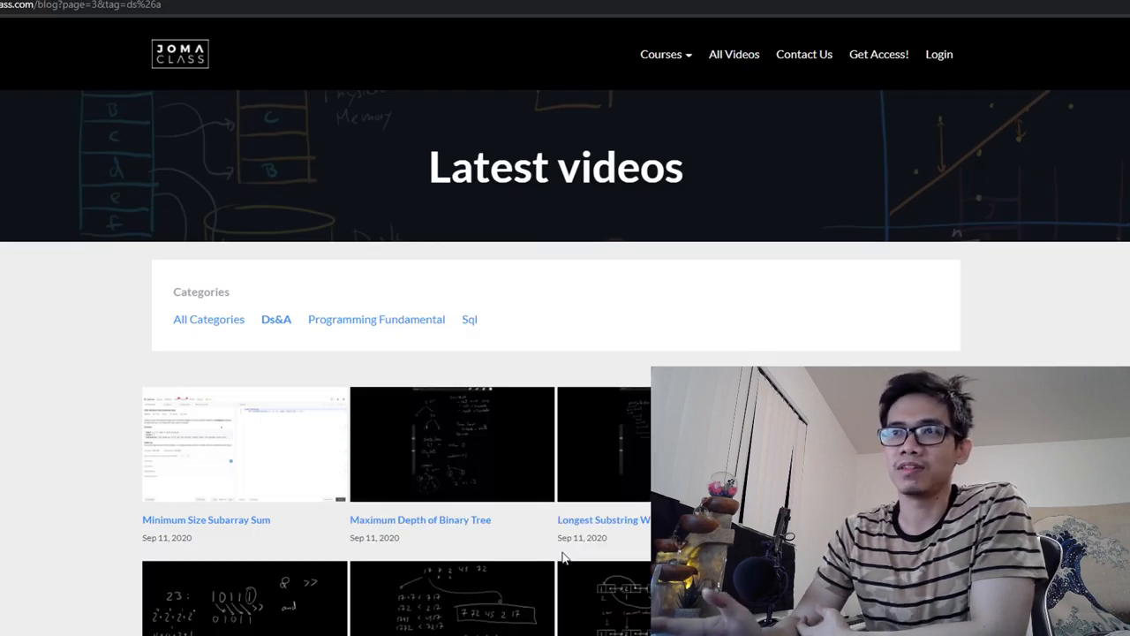
- Browse page 4 of the Ds&A videos, including Course Schedule and 3 Sum
scroll(down, 3)
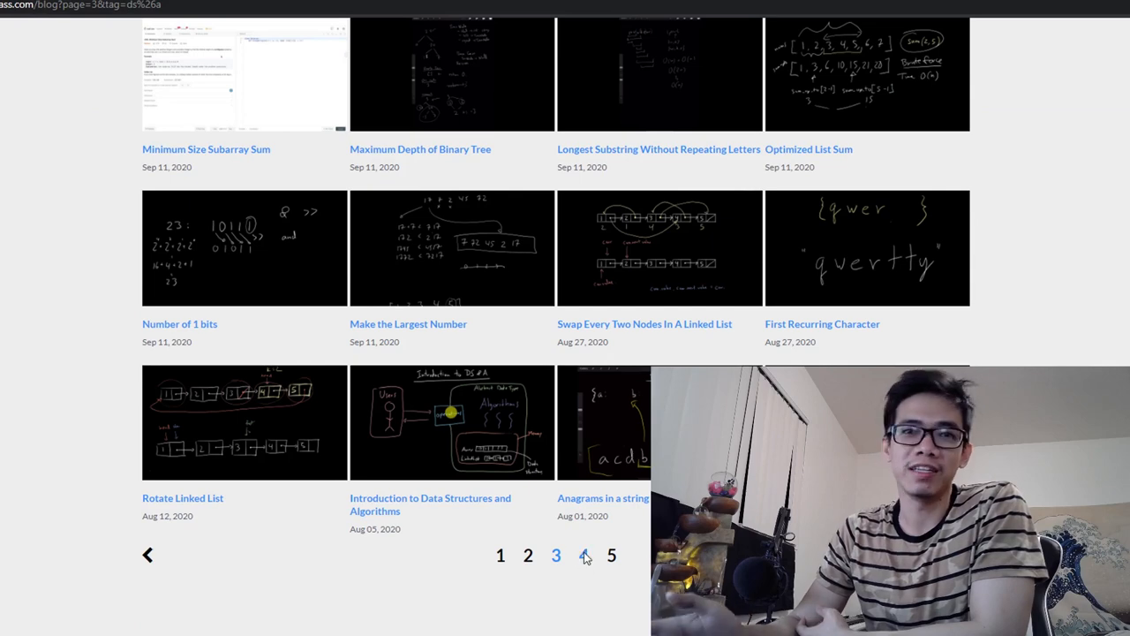
click(584, 555)
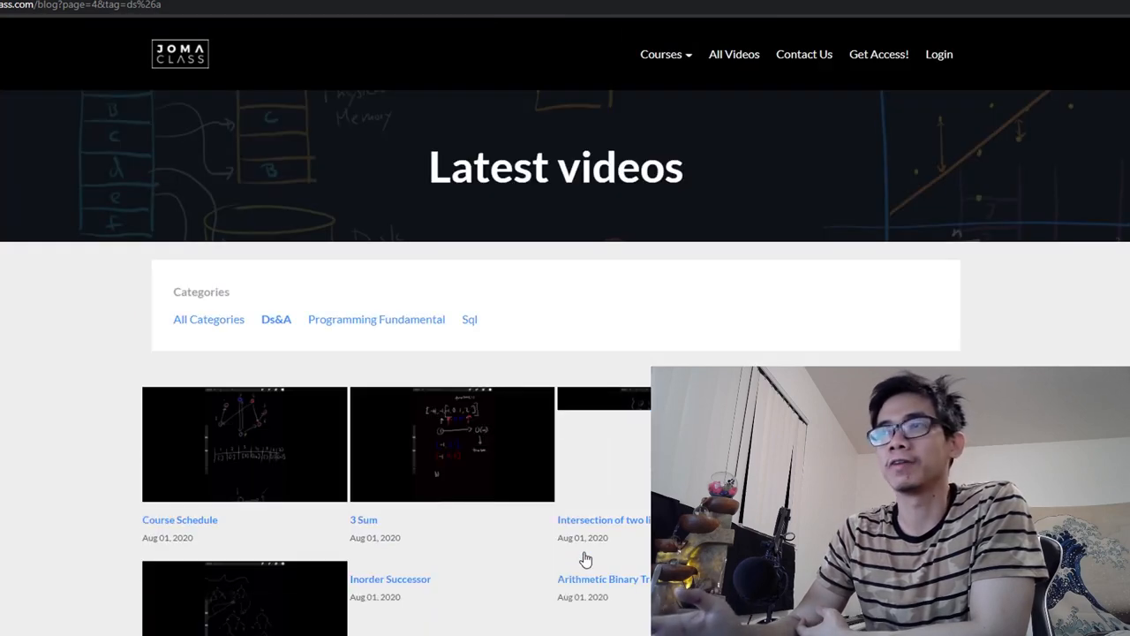
scroll(down, 3)
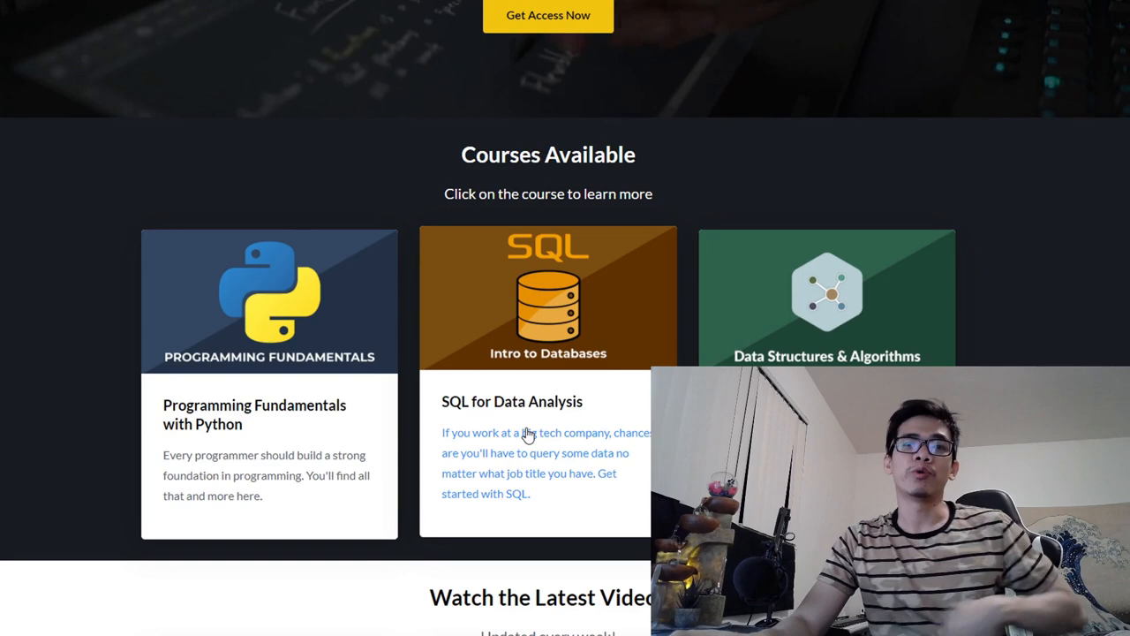
- Open the SQL for Data Analytics course, play 'What is SQL?', and adjust volume
click(548, 300)
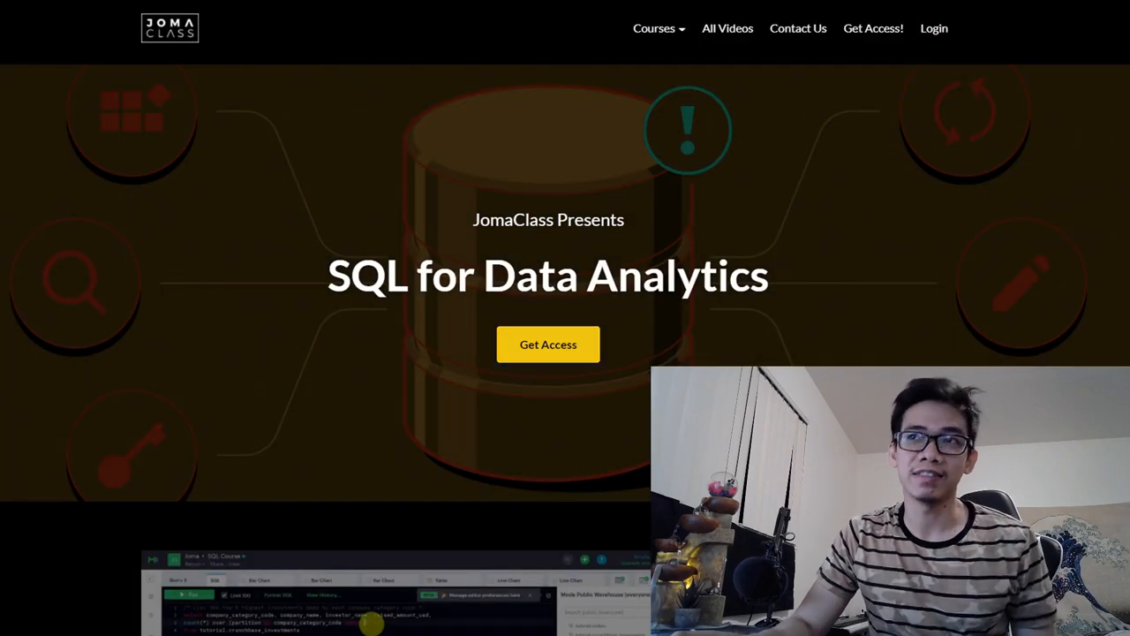
scroll(down, 3)
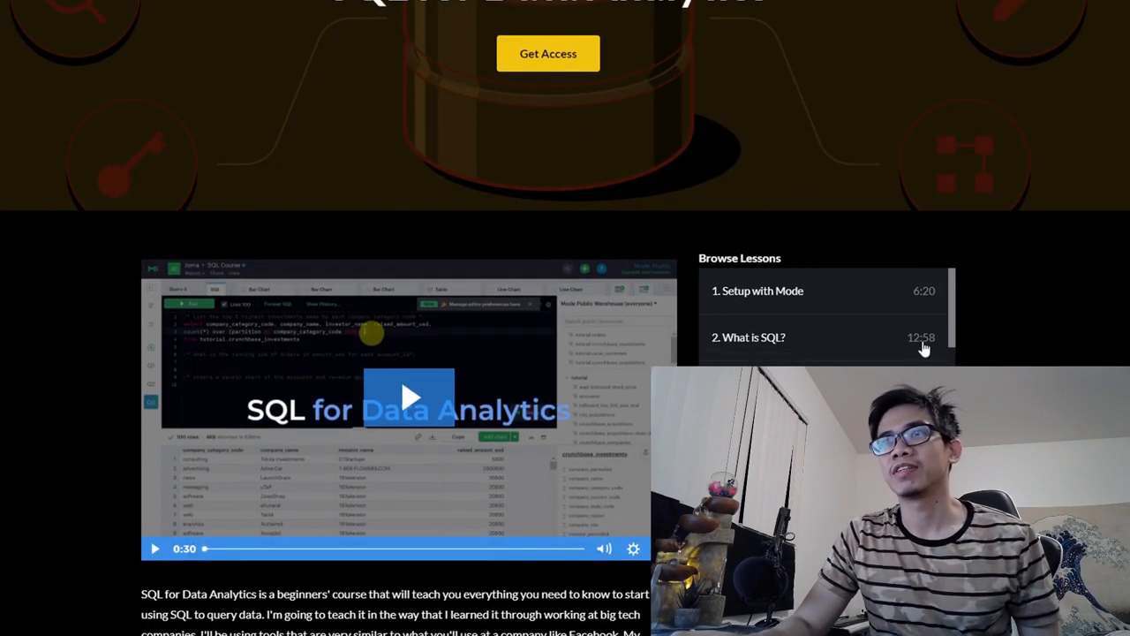
scroll(up, 3)
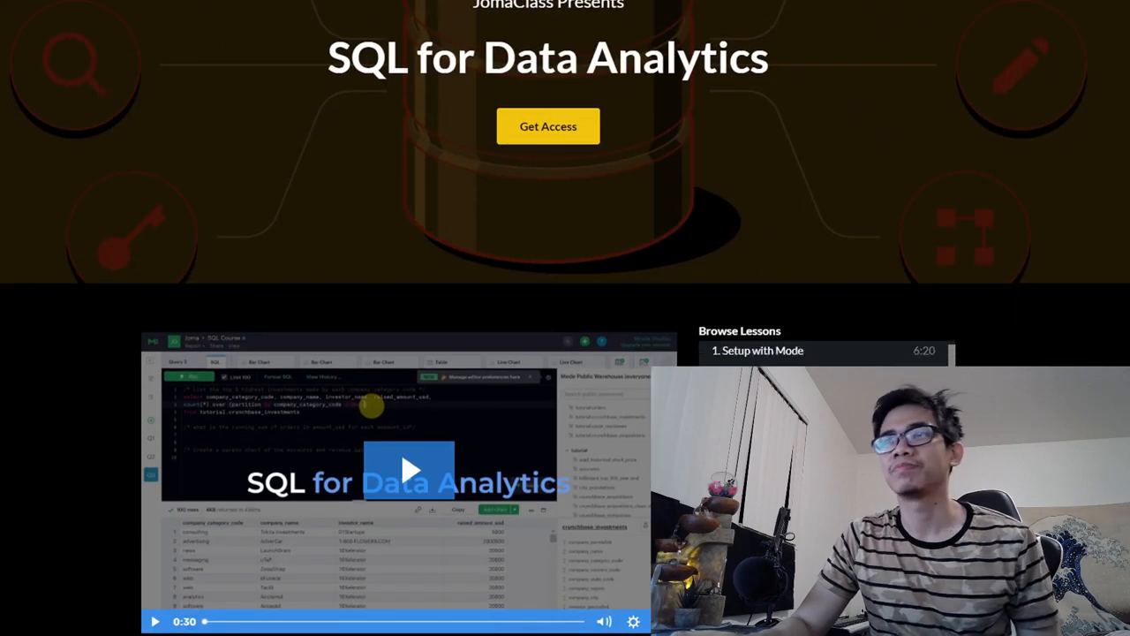
click(409, 468)
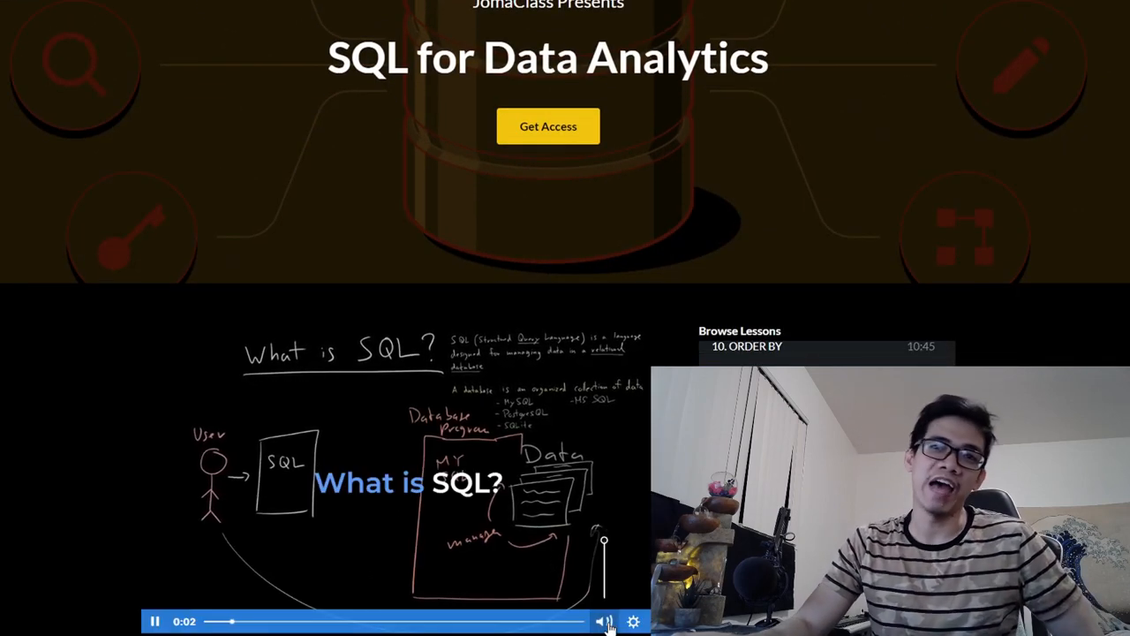
click(670, 35)
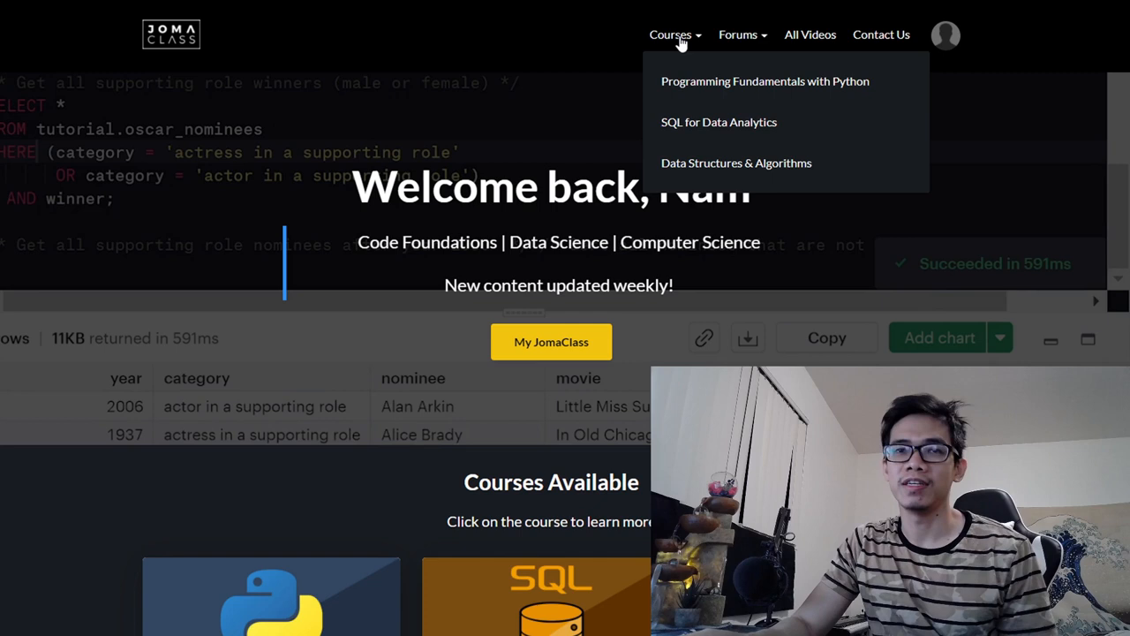
mouse_move(703, 45)
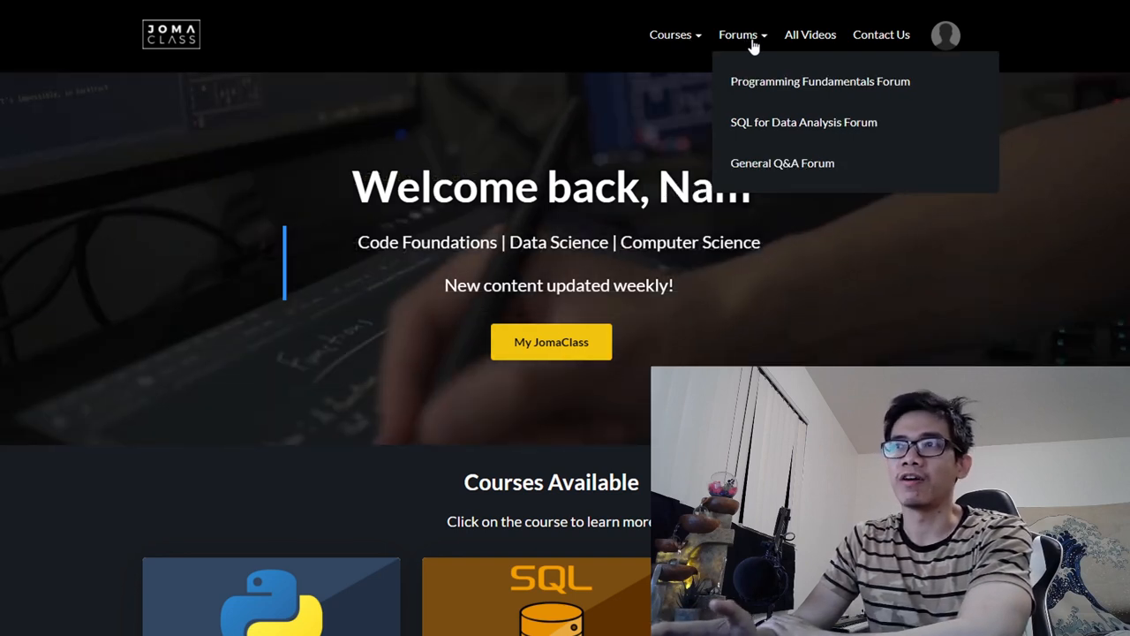
mouse_move(791, 42)
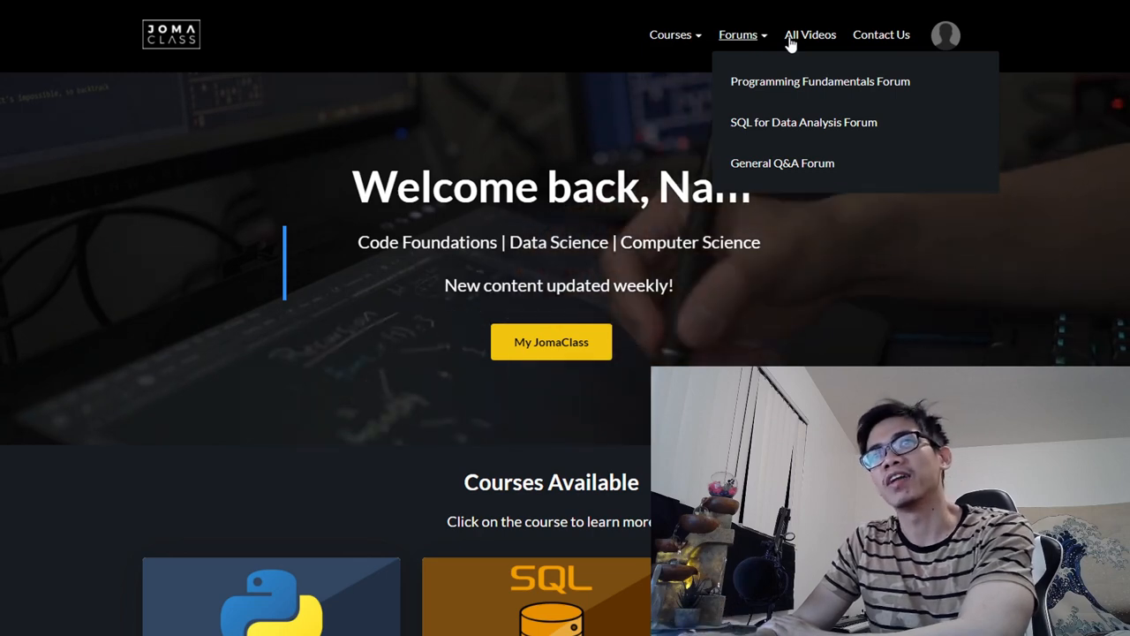
- Open the All Videos listing from the navbar
click(810, 34)
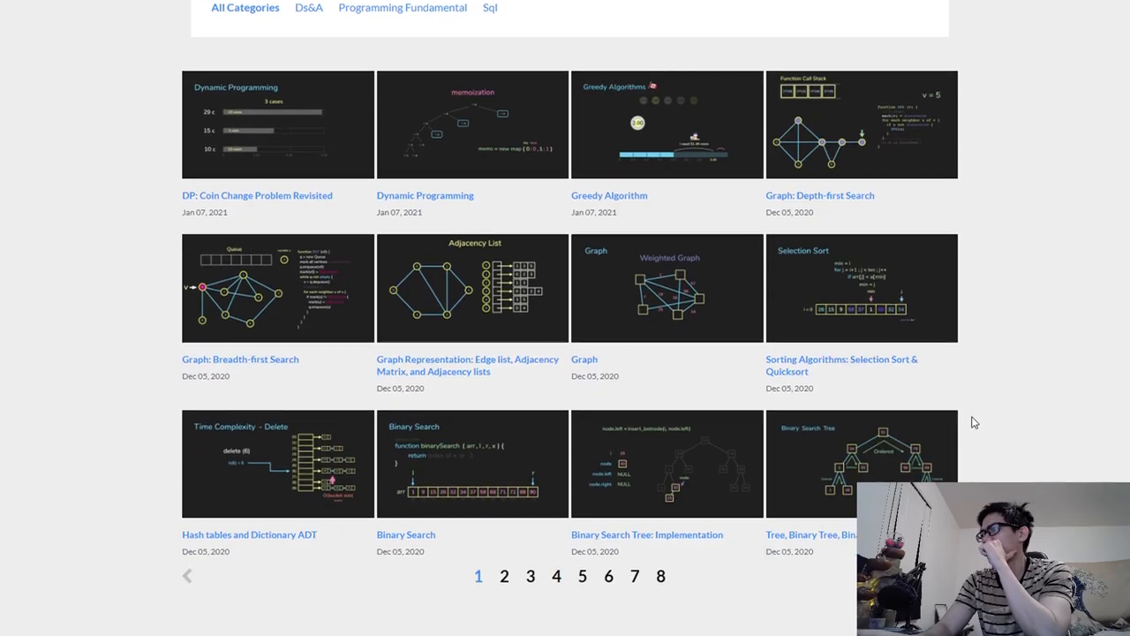
mouse_move(500, 598)
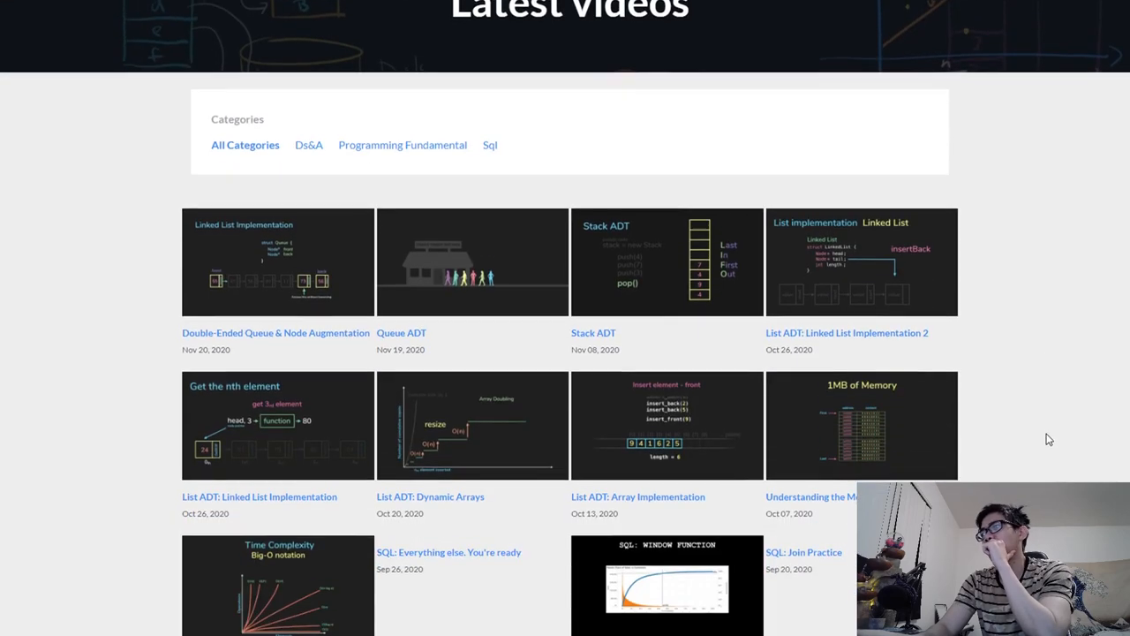
- Scroll the Latest videos grid and jump to page 6
scroll(down, 3)
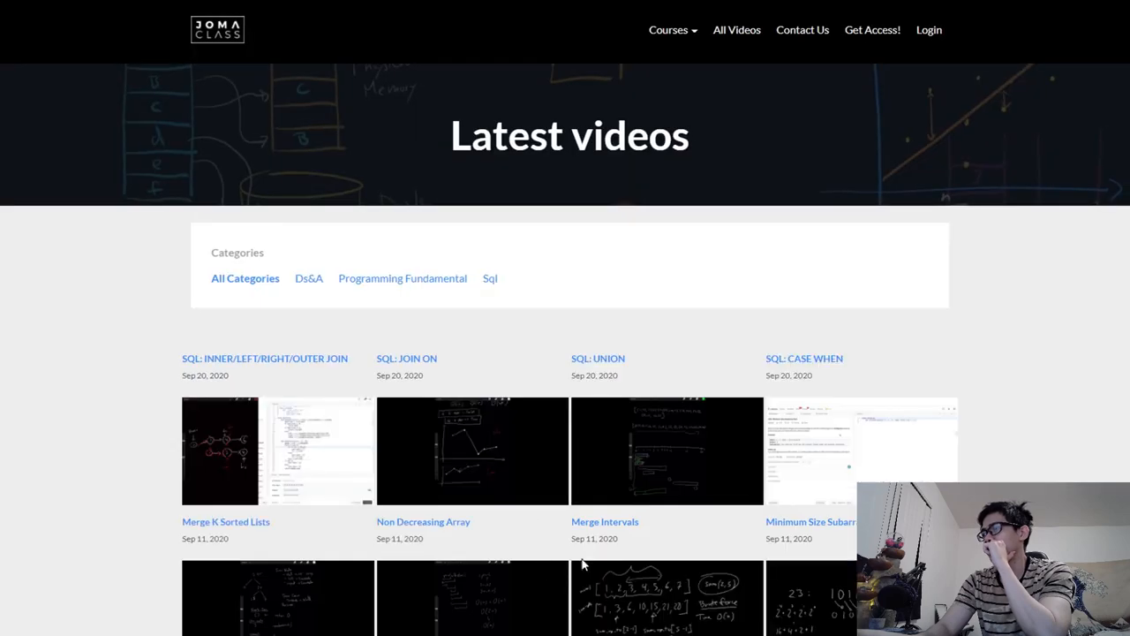
scroll(down, 3)
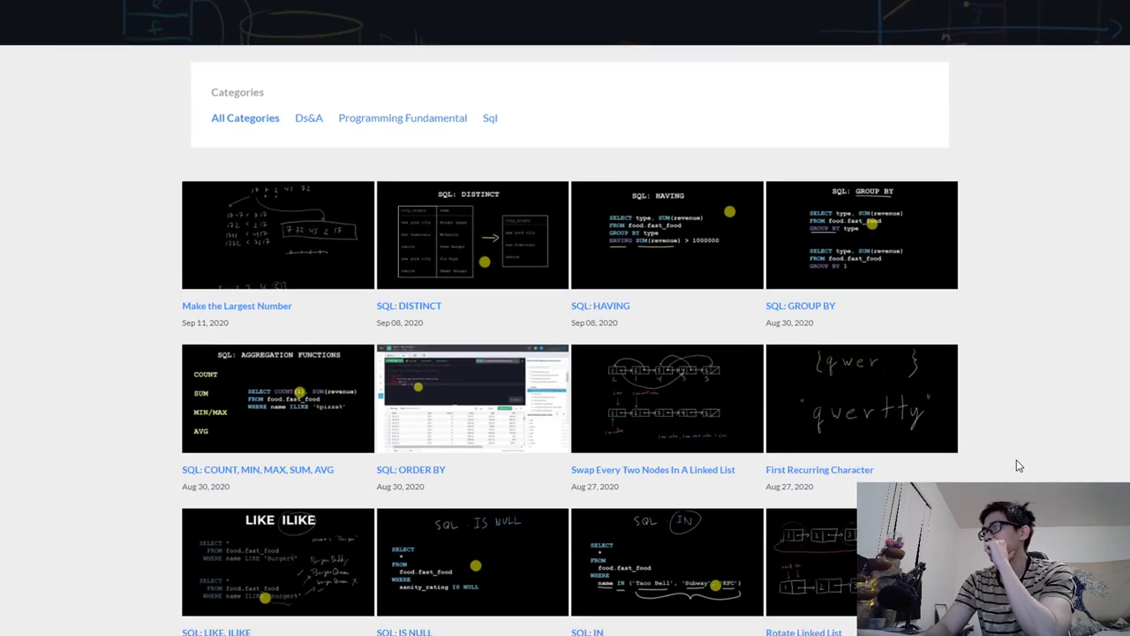
scroll(down, 3)
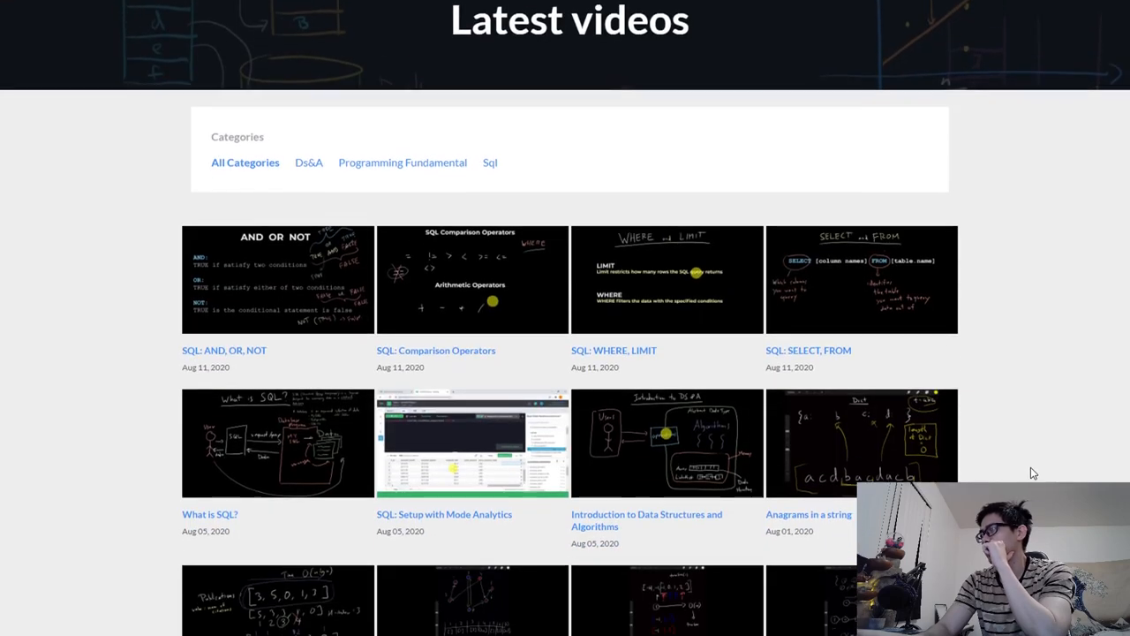
scroll(down, 3)
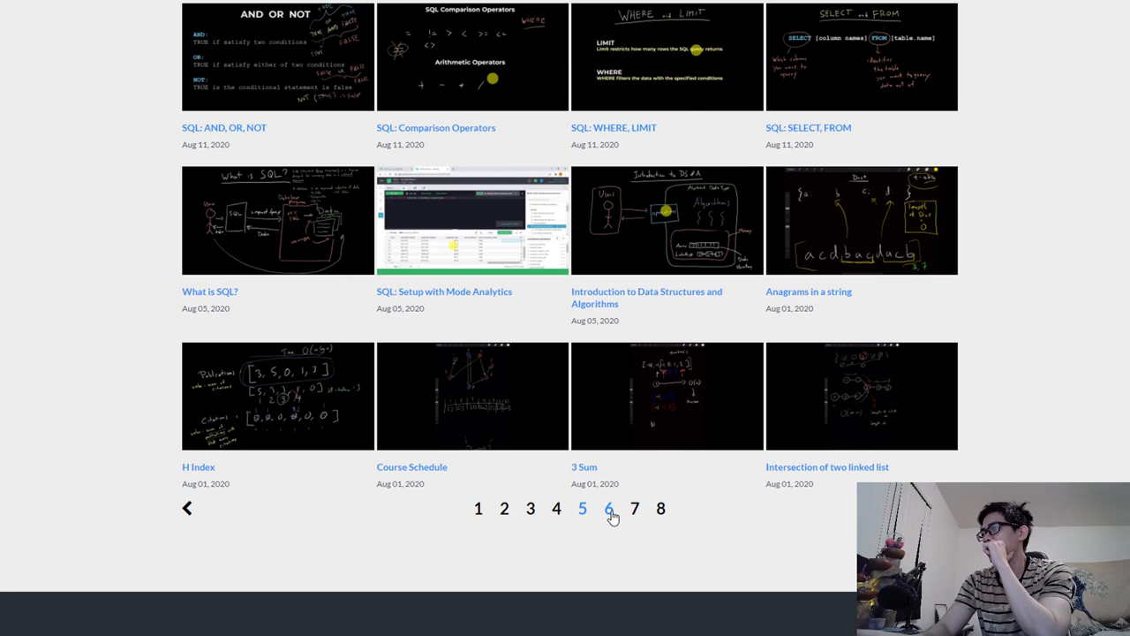
click(608, 508)
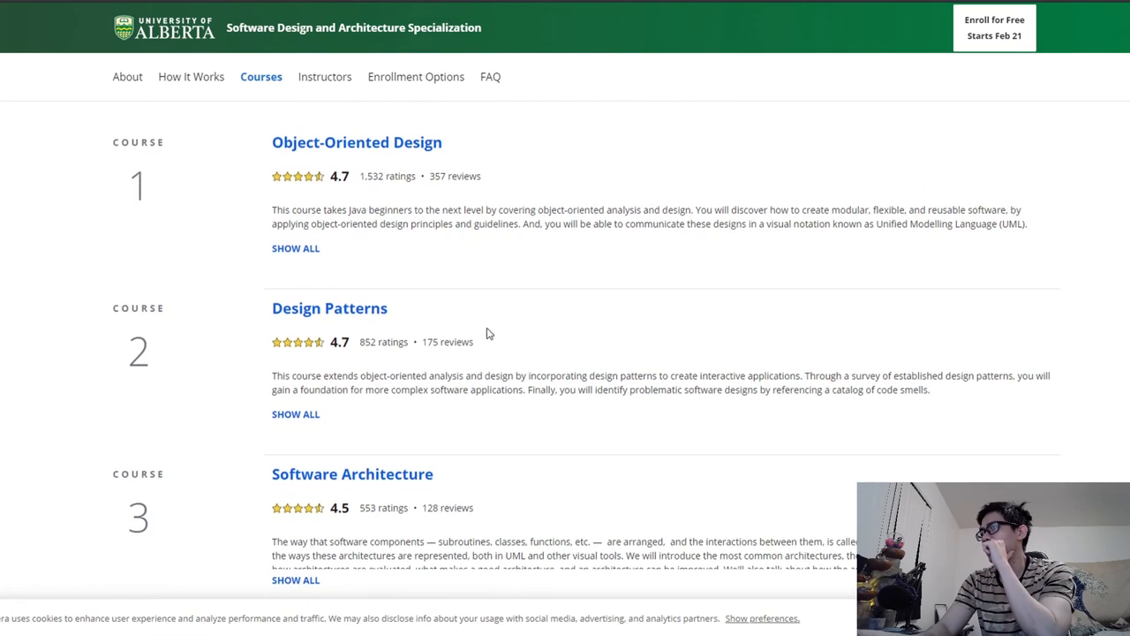
- Open the Design Patterns course and show its syllabus of creational, structural and behavioural modules
scroll(down, 3)
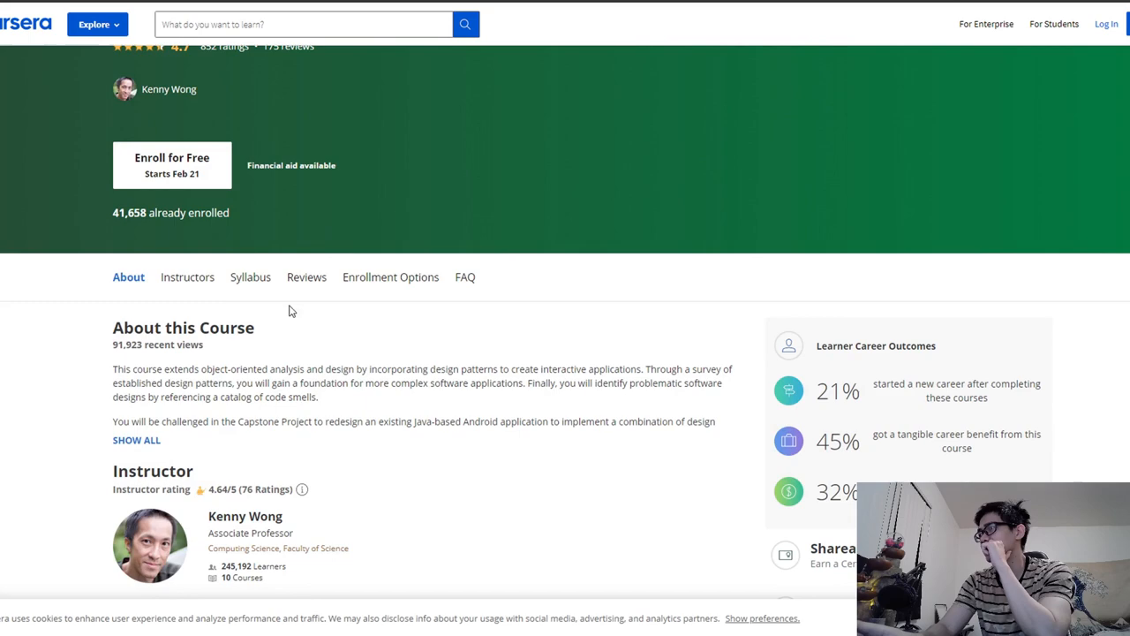
click(250, 277)
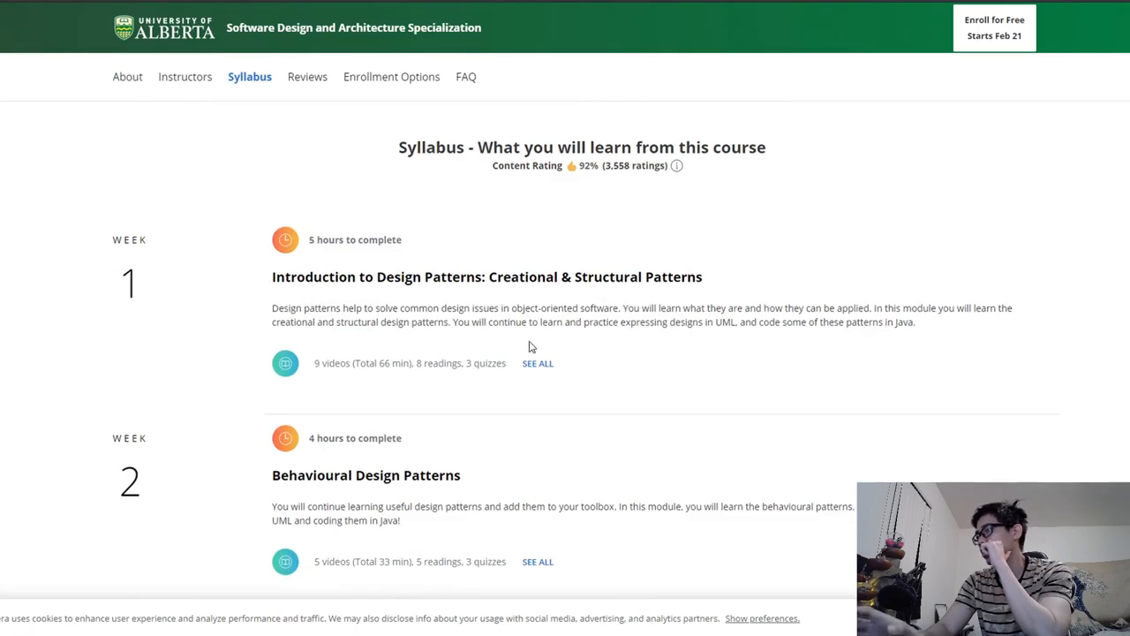
click(128, 76)
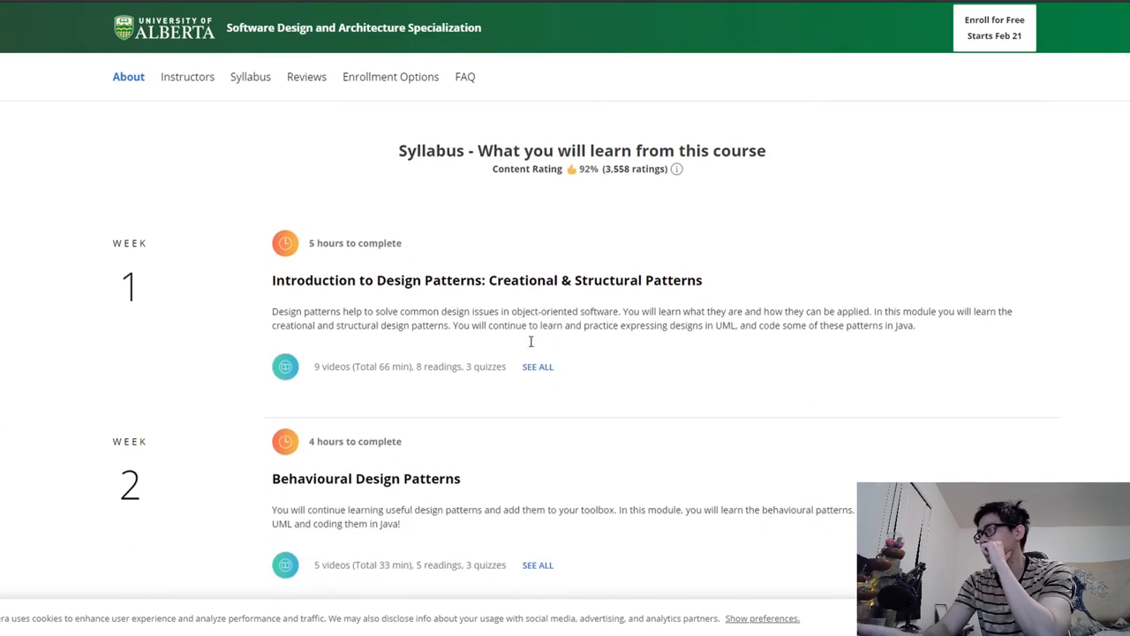